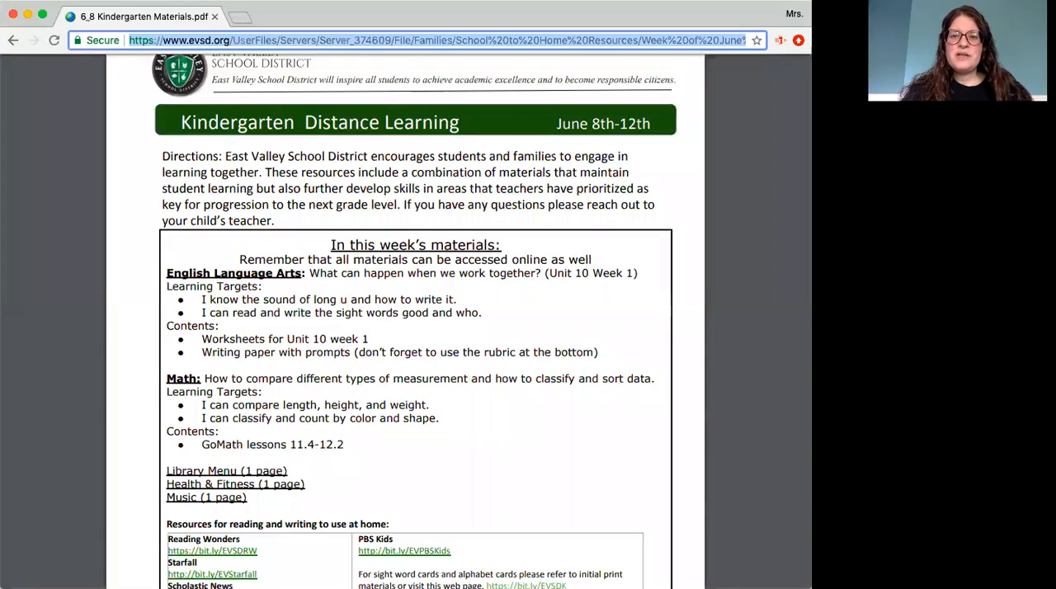
mouse_move(518, 57)
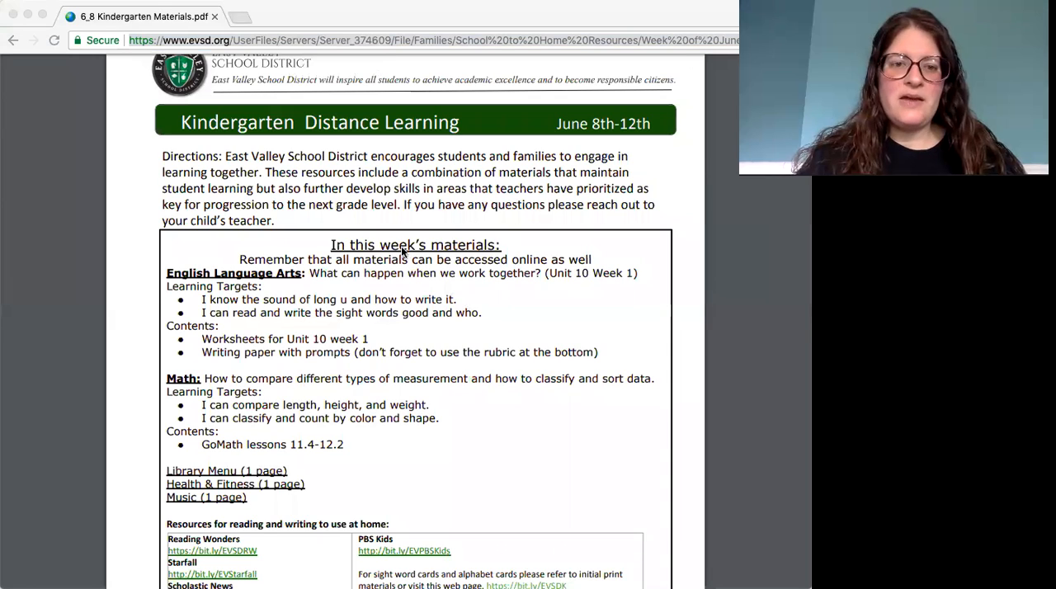
mouse_move(472, 302)
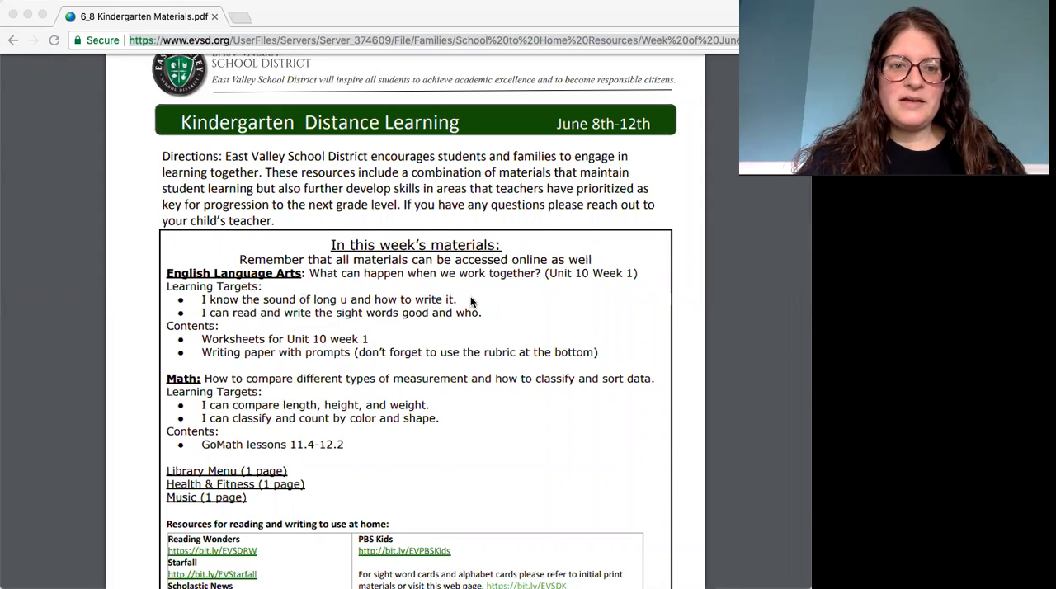
mouse_move(464, 302)
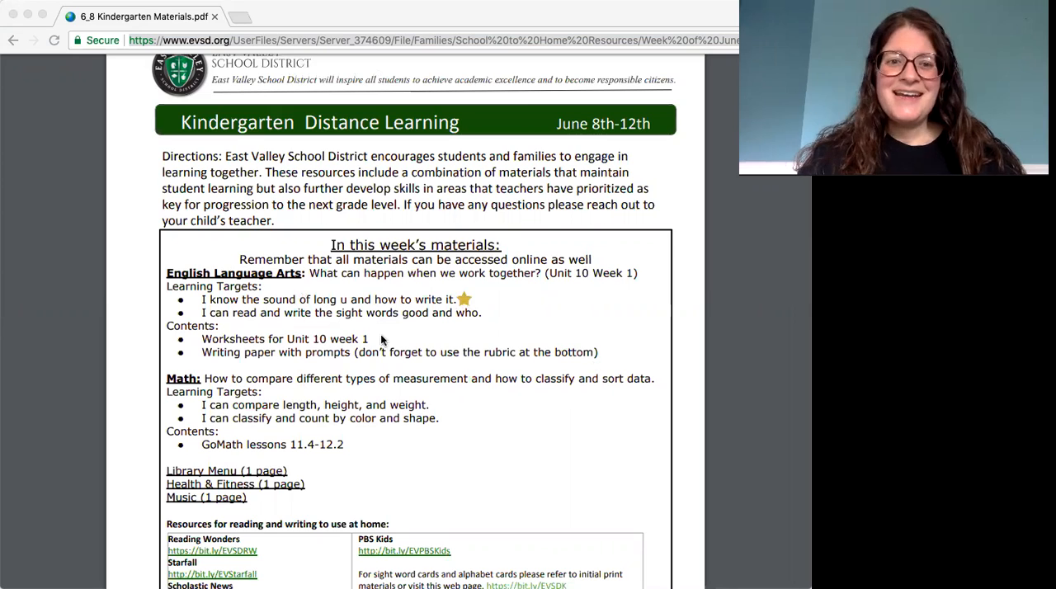
mouse_move(274, 328)
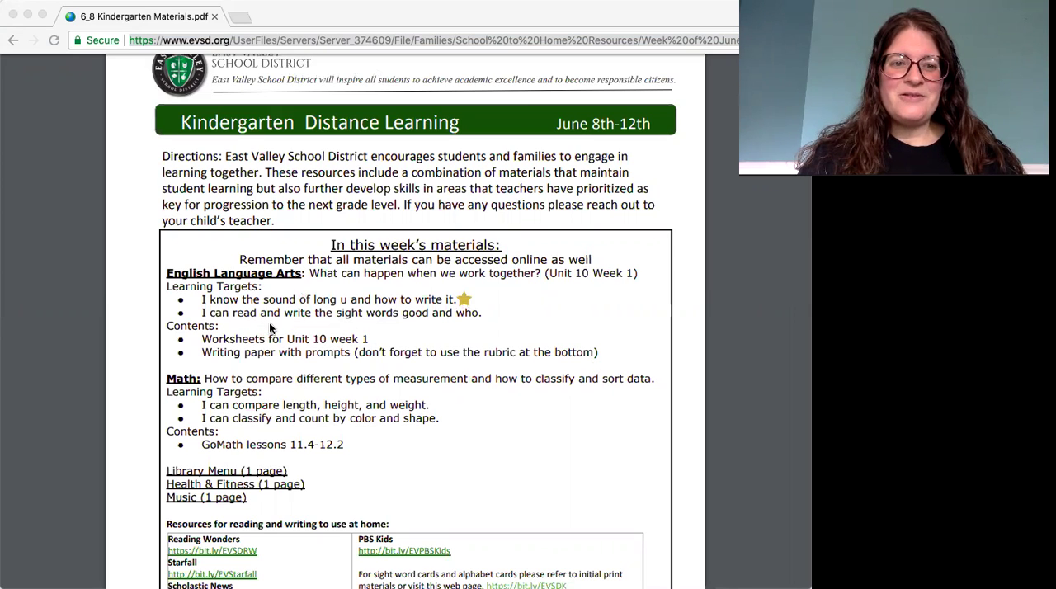
mouse_move(414, 325)
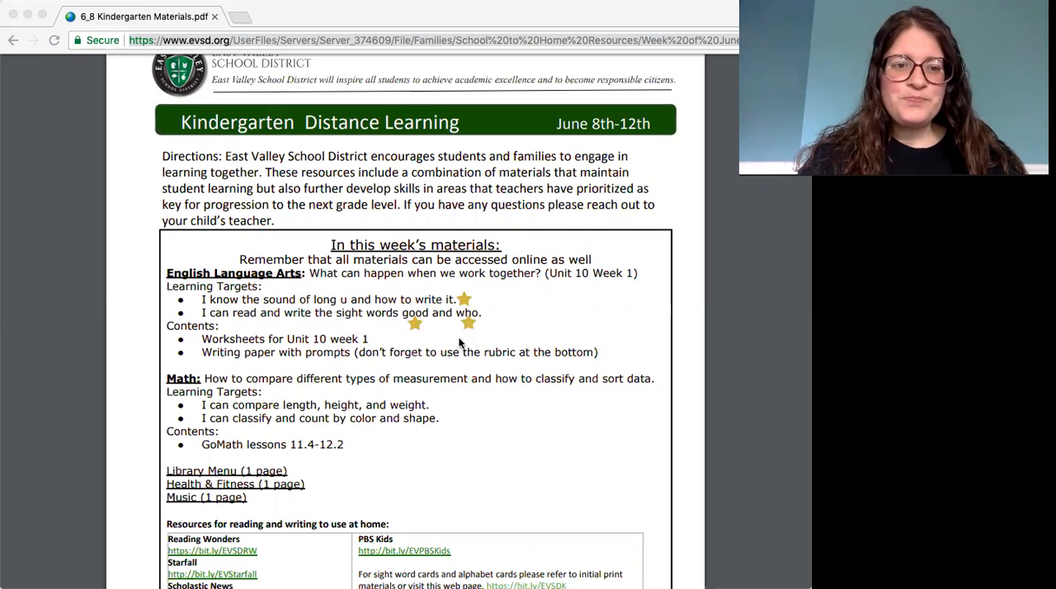
mouse_move(265, 418)
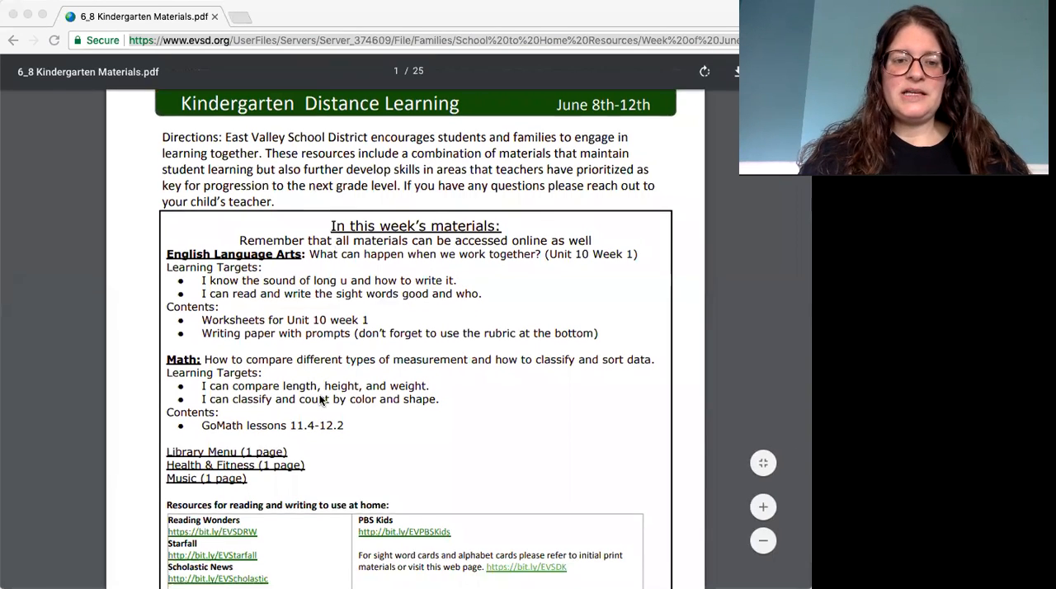
Step: Handwrite a u and an e in row 2 so the cube picture reads 'cube', redrawing the e
scroll("down", 3)
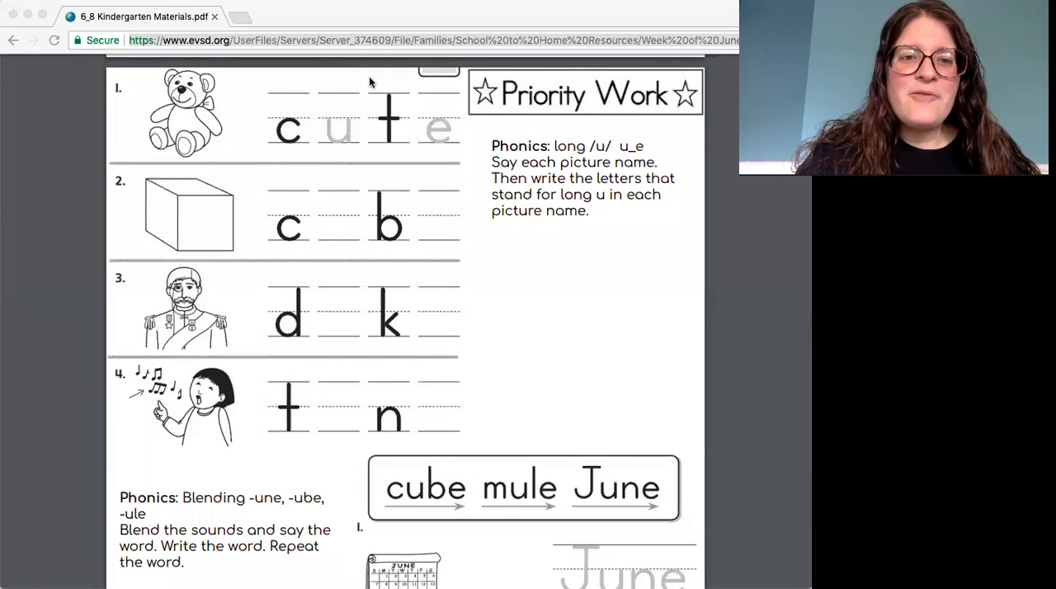
mouse_move(405, 83)
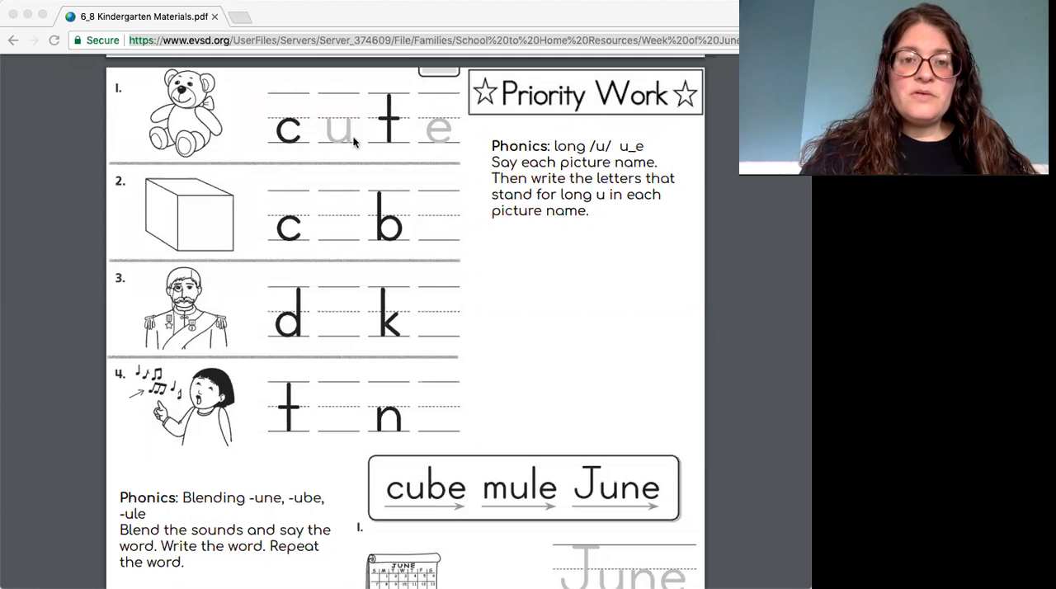
mouse_move(445, 86)
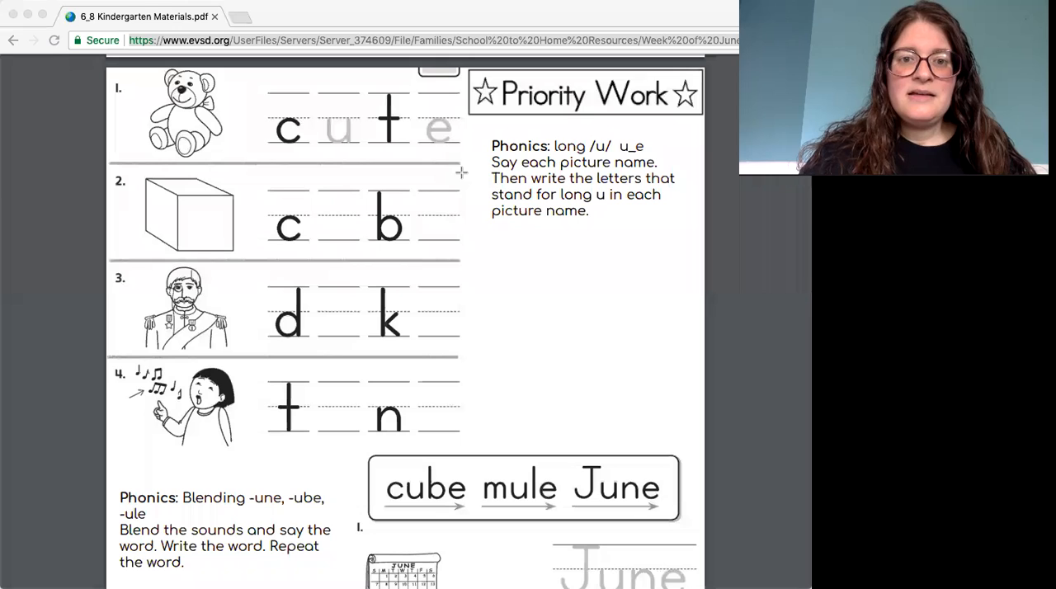
left_click(436, 132)
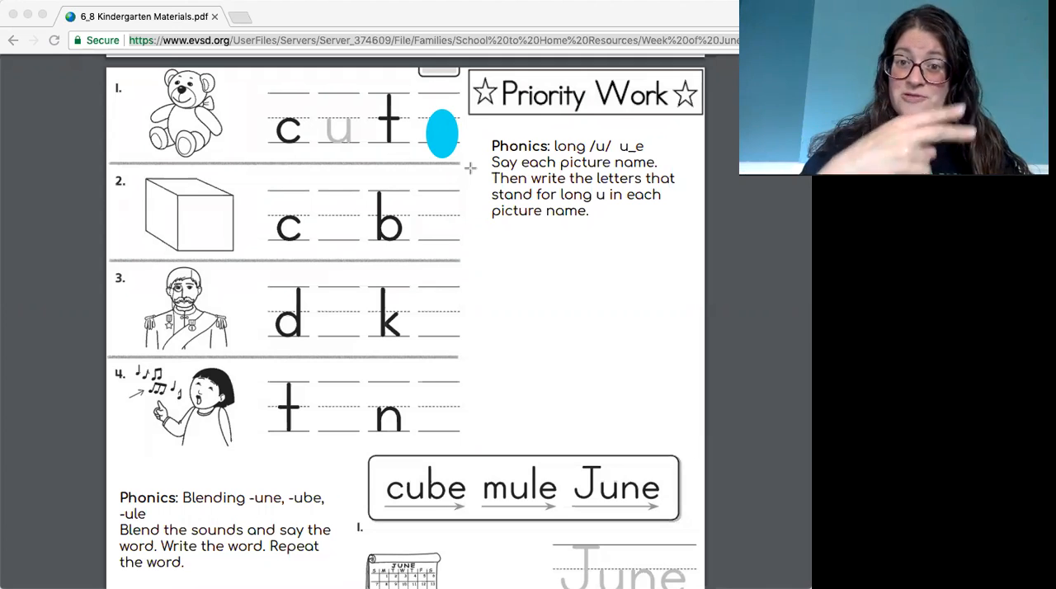
mouse_move(620, 72)
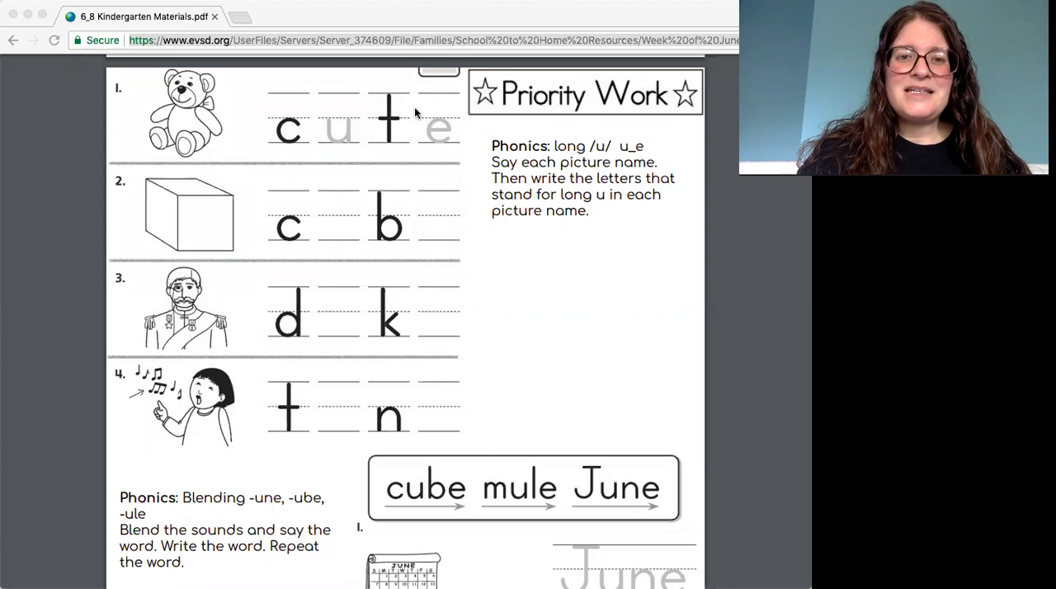
mouse_move(372, 112)
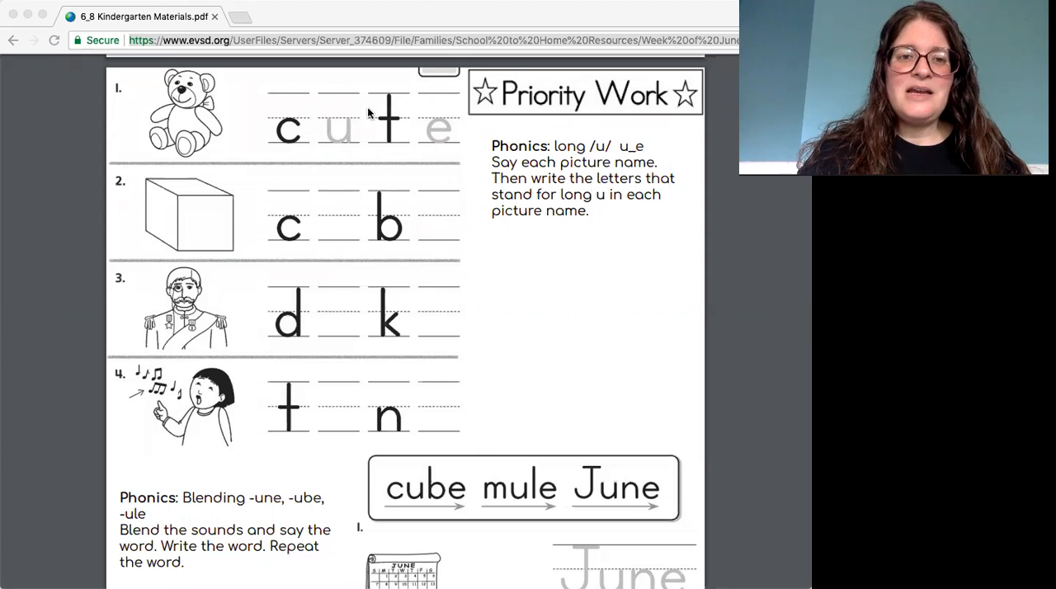
mouse_move(348, 115)
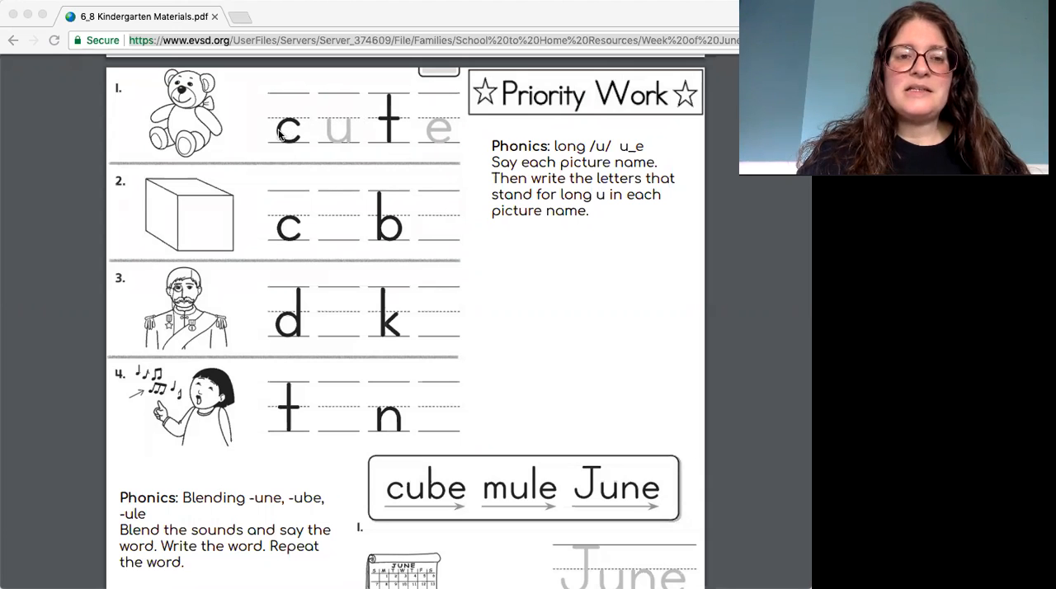
mouse_move(448, 149)
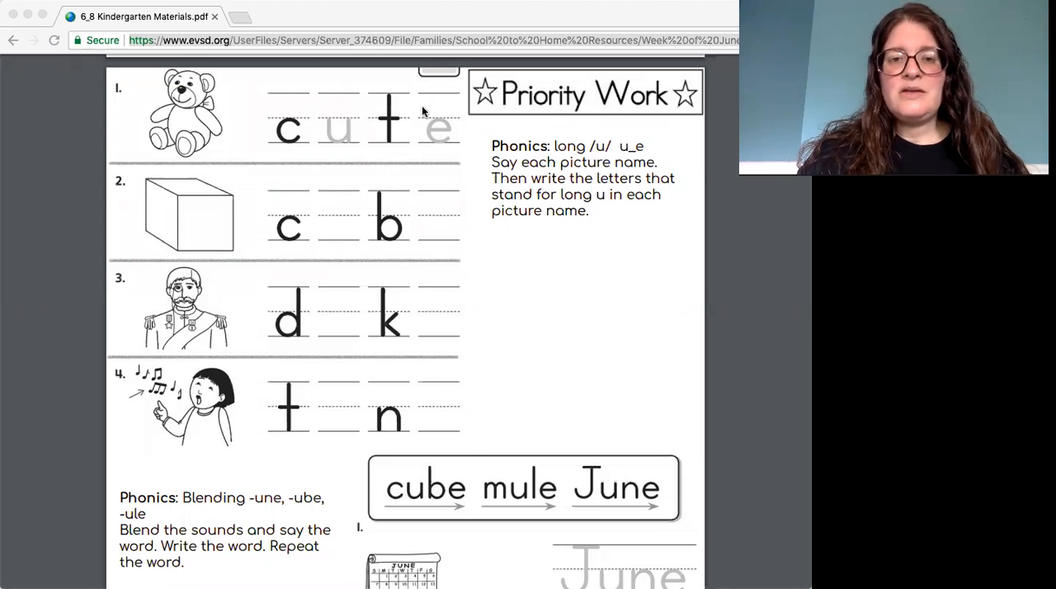
mouse_move(439, 140)
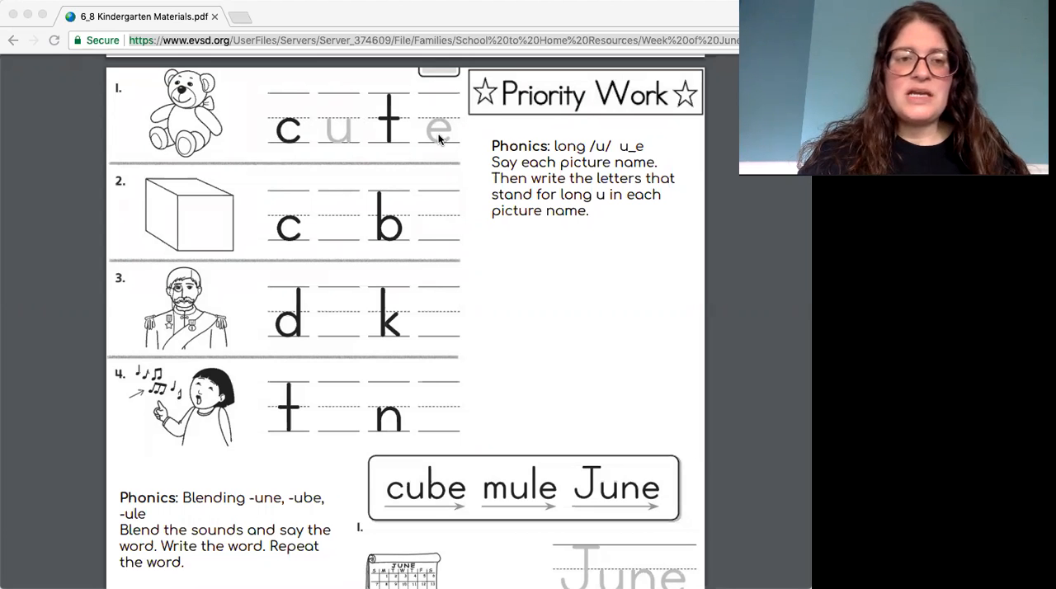
mouse_move(142, 86)
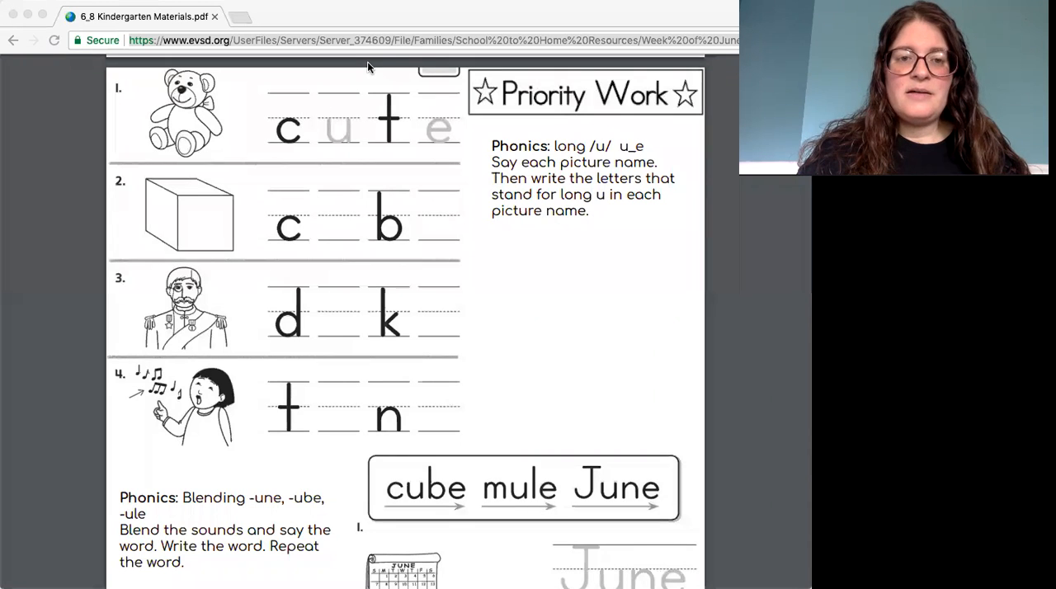
mouse_move(403, 85)
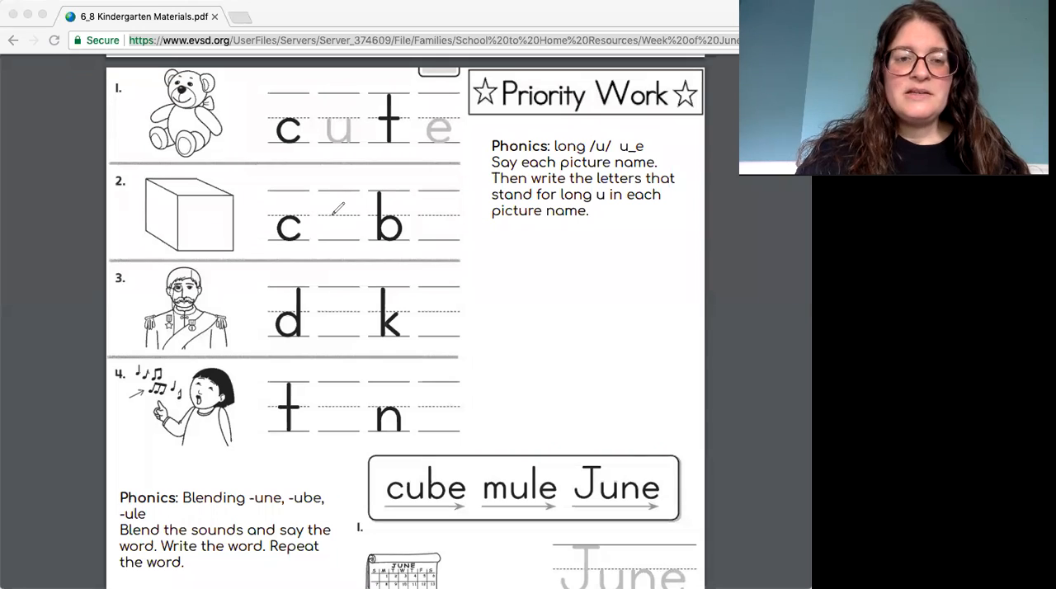
left_click_drag(330, 215, 343, 235)
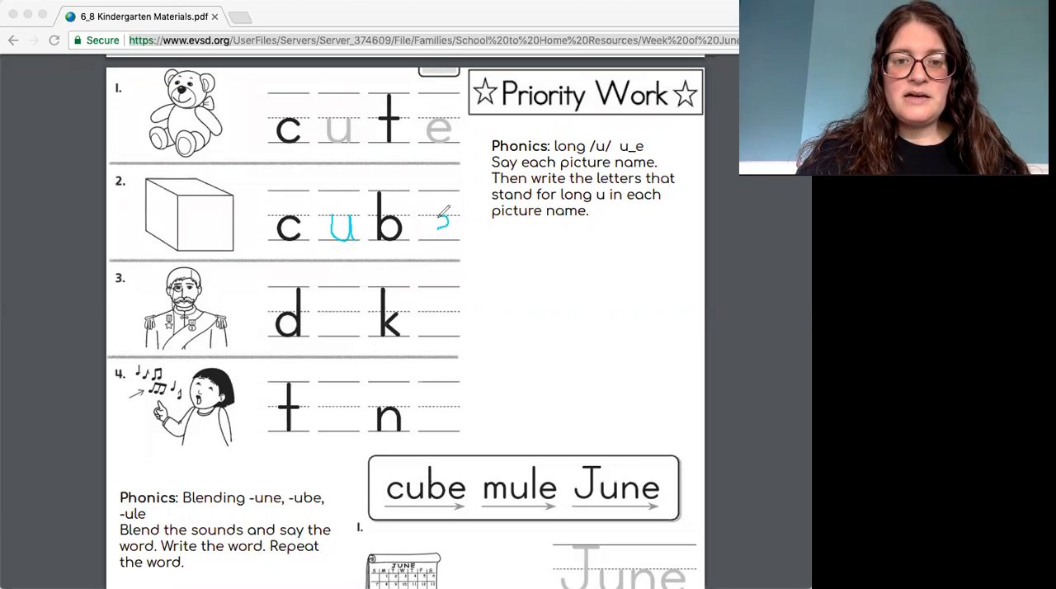
left_click_drag(433, 223, 459, 234)
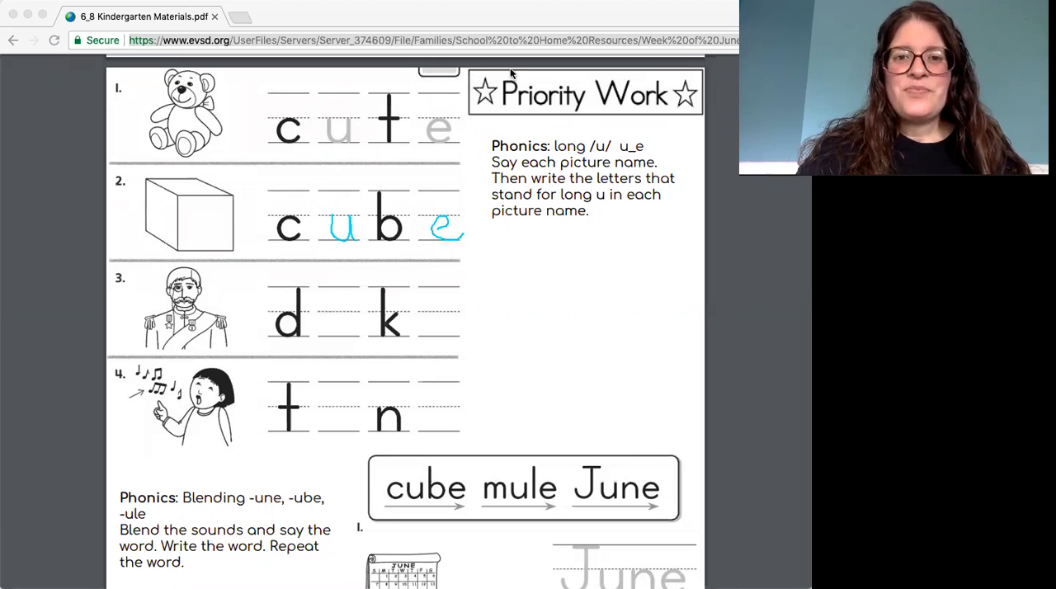
mouse_move(614, 67)
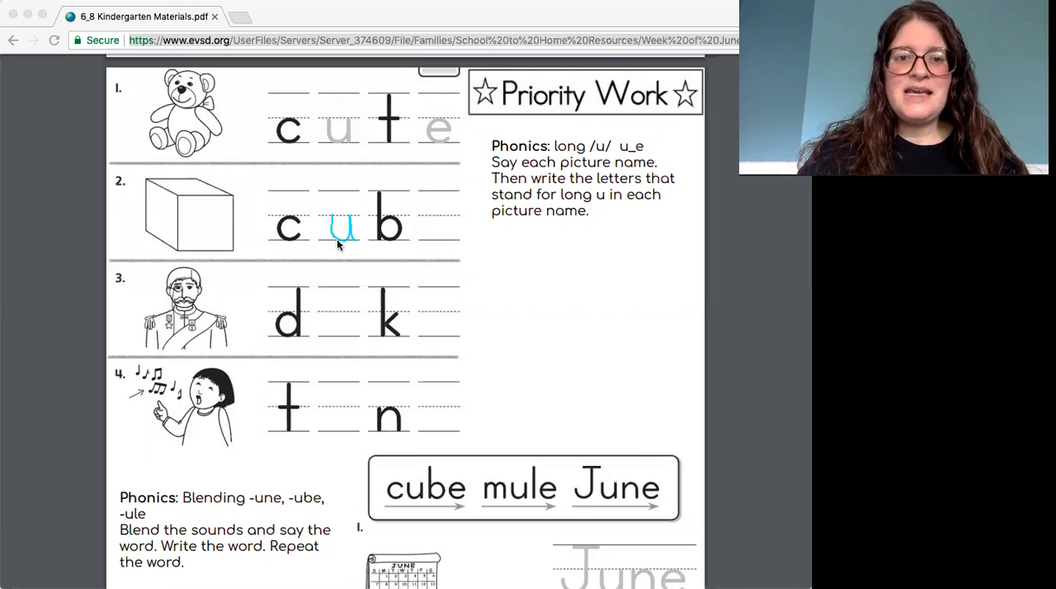
mouse_move(284, 241)
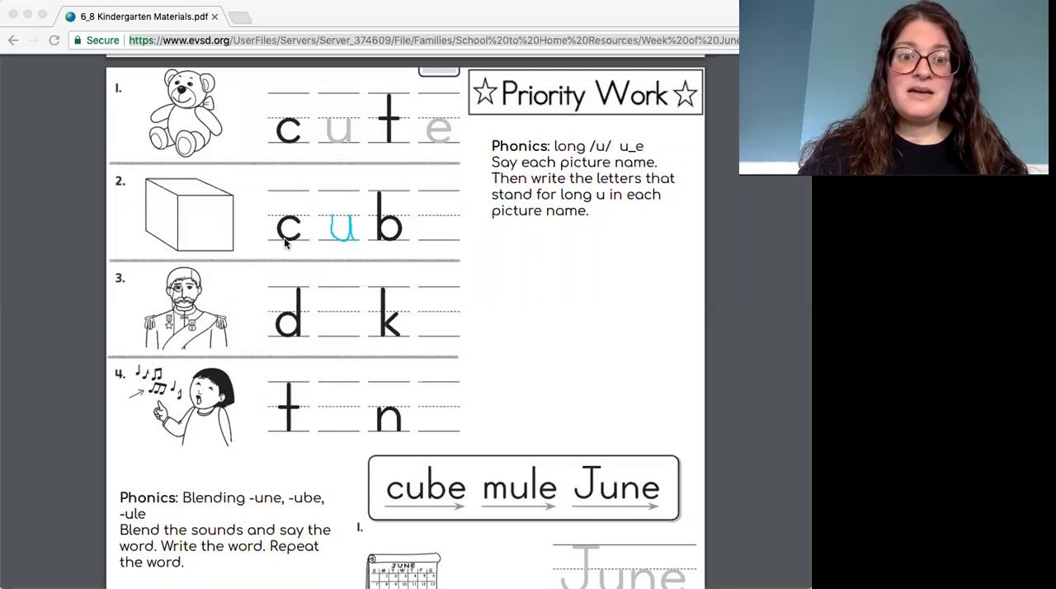
mouse_move(261, 244)
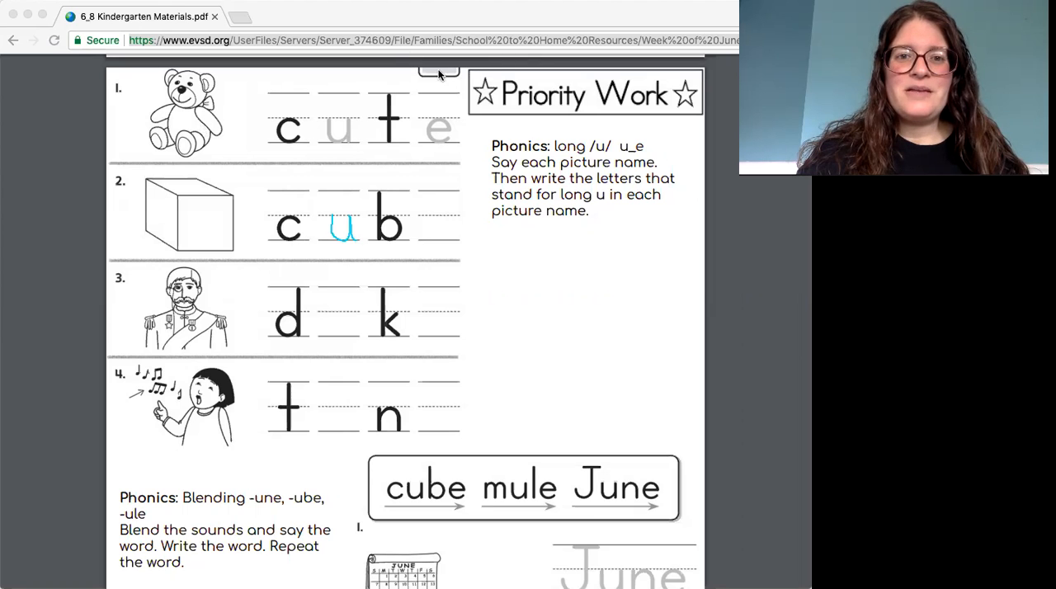
left_click_drag(432, 214, 459, 234)
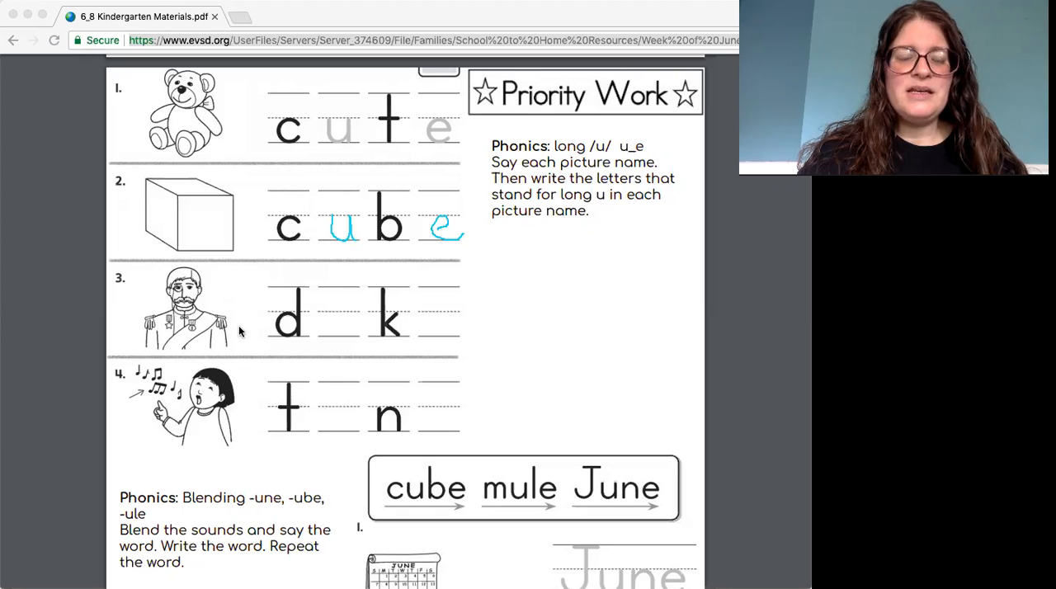
mouse_move(259, 343)
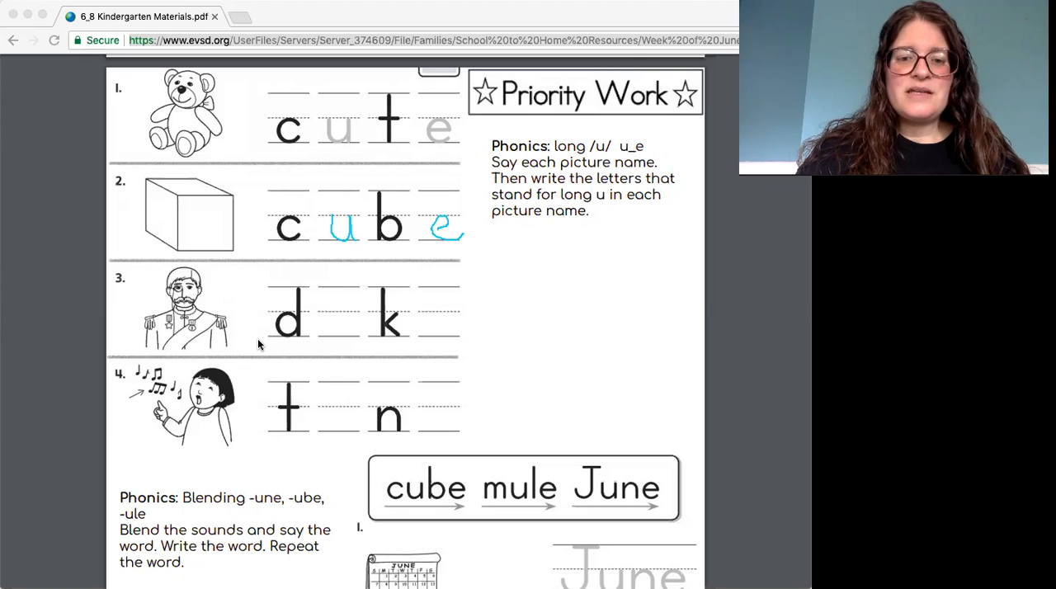
mouse_move(297, 76)
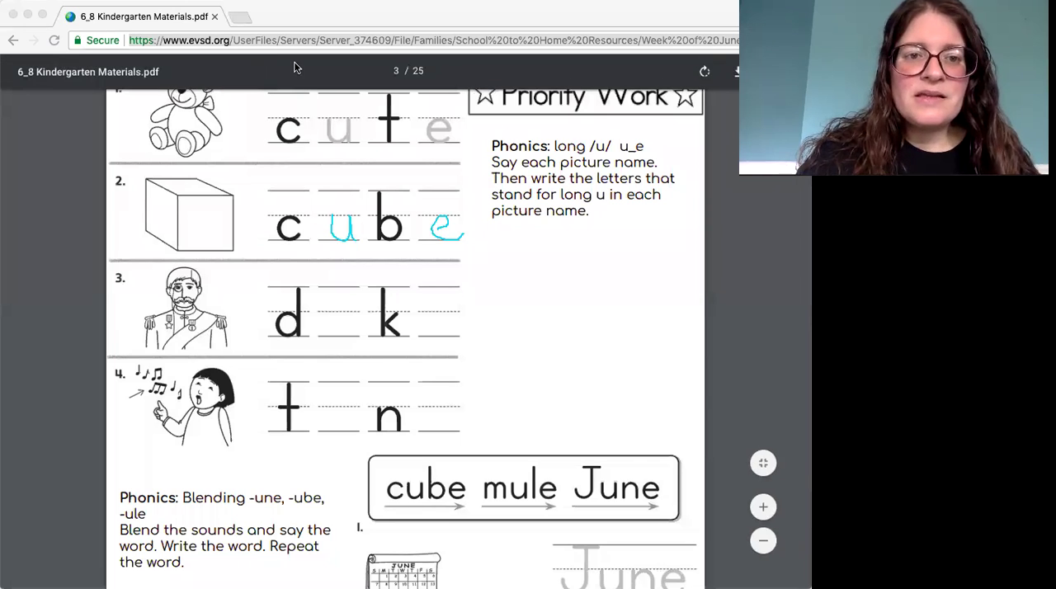
Step: Scroll past the blending section down to the 'Who Can Help?' reader page
scroll("down", 3)
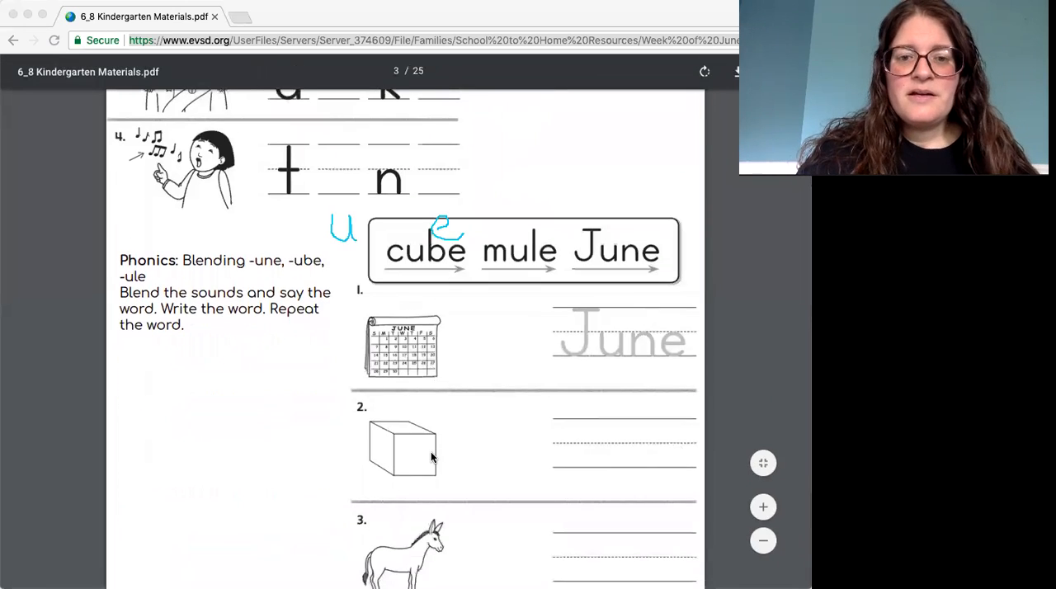
mouse_move(571, 355)
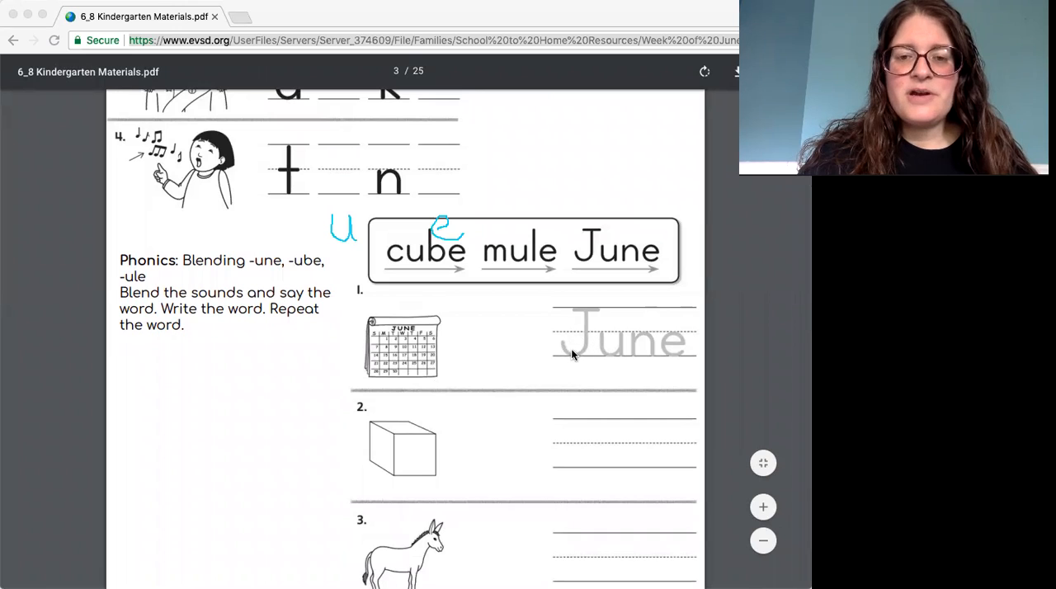
mouse_move(616, 358)
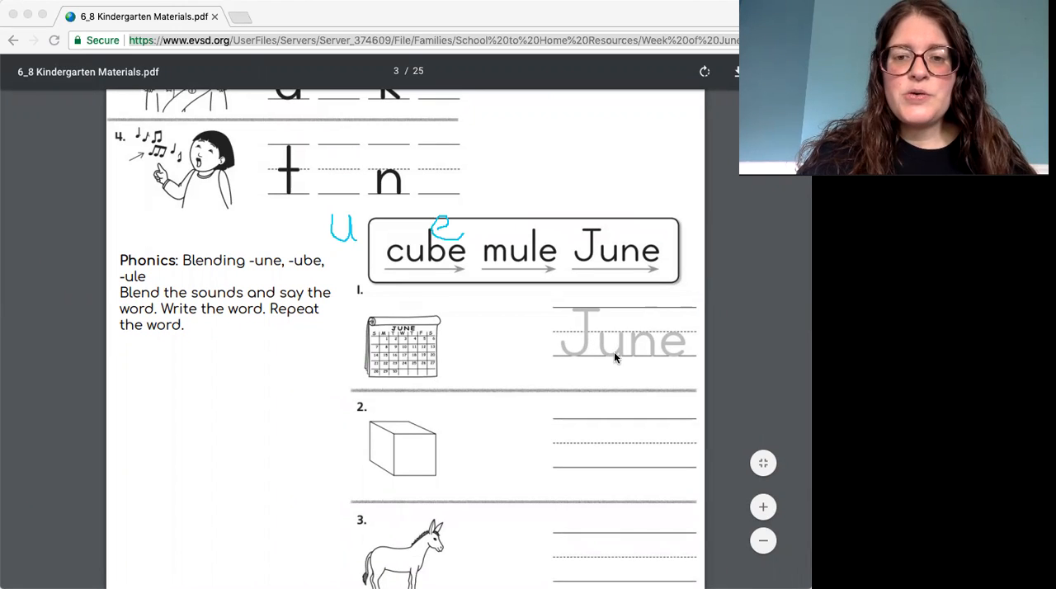
mouse_move(668, 357)
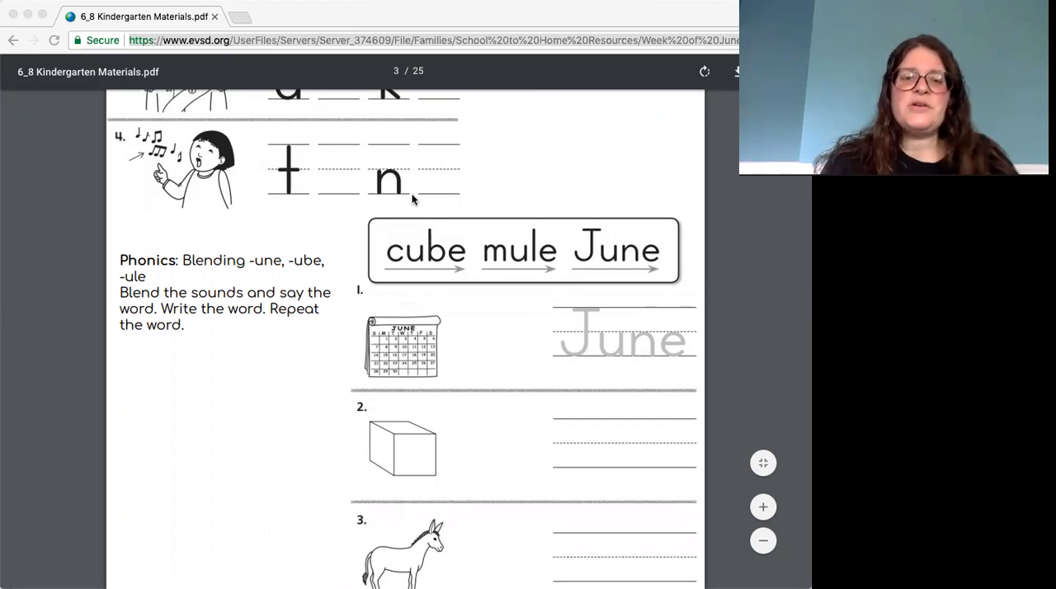
scroll("down", 3)
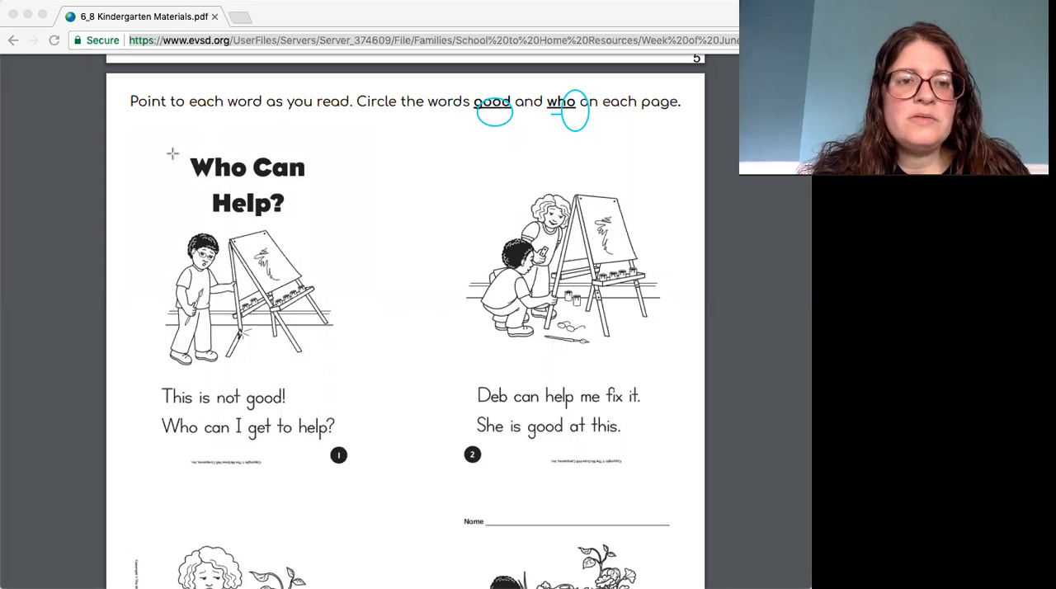
Step: Circle 'Who' in the title and question, then 'good' in 'Sam is good at this.'
left_click_drag(185, 169, 244, 168)
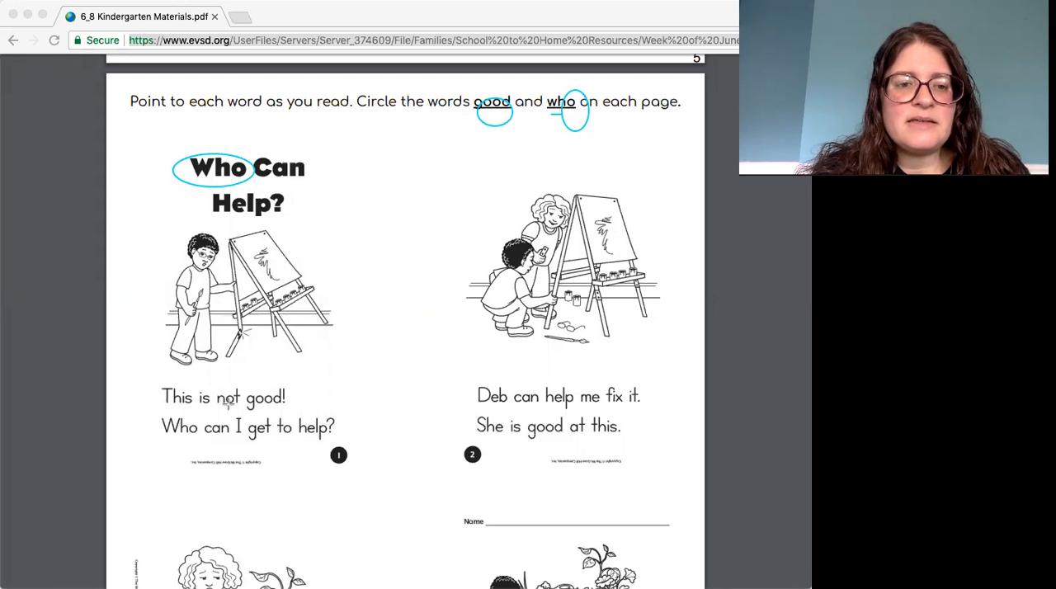
left_click_drag(260, 388, 284, 404)
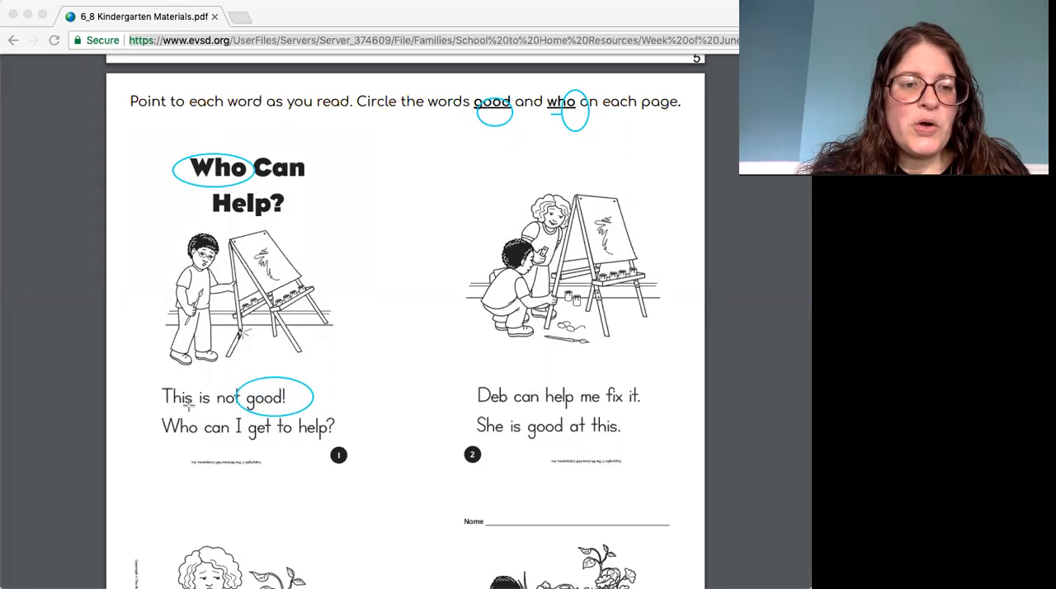
left_click_drag(162, 418, 184, 442)
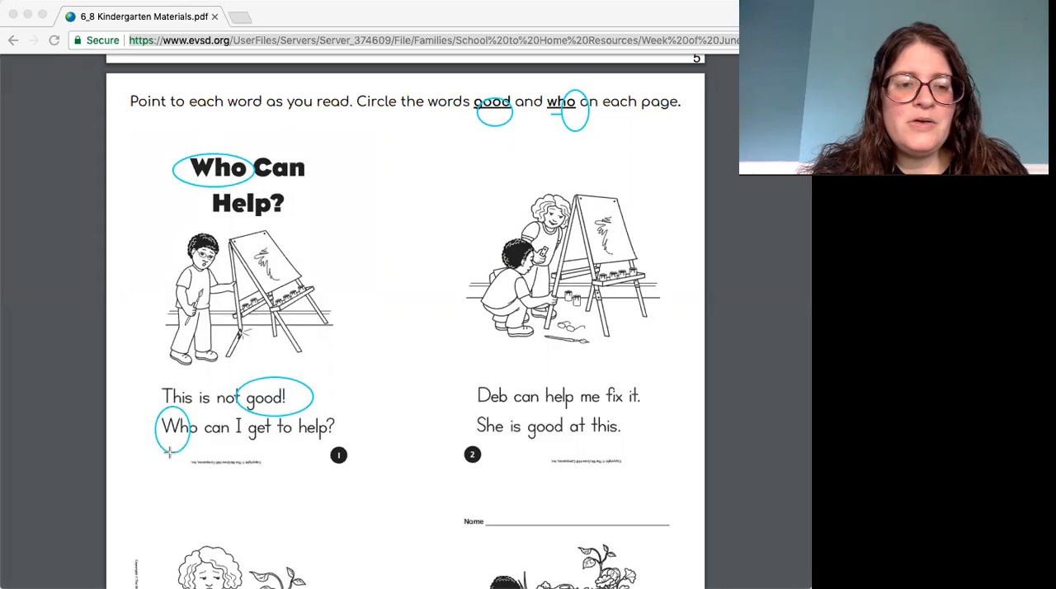
mouse_move(320, 446)
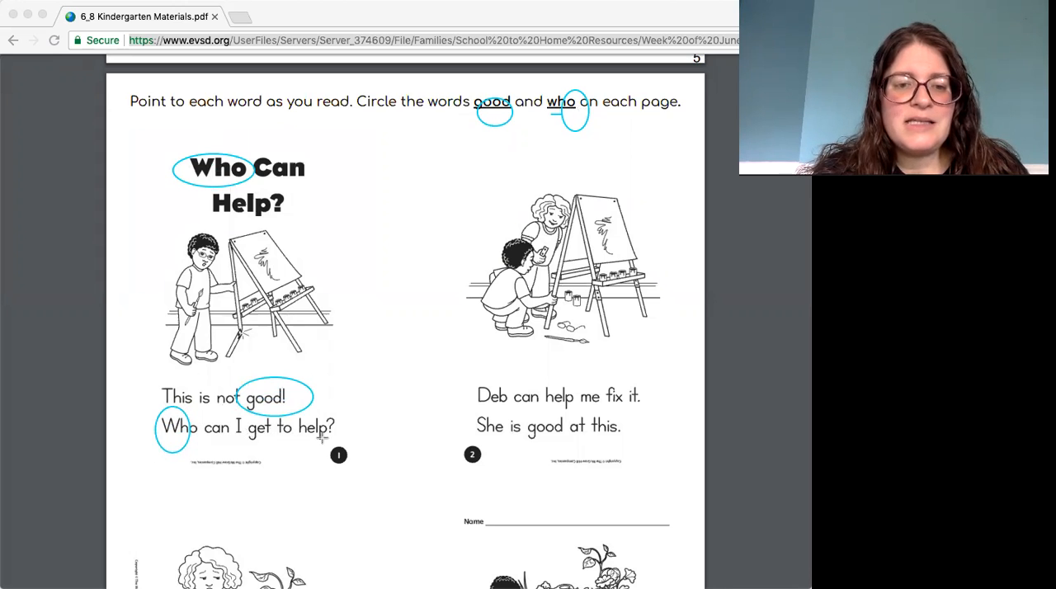
mouse_move(521, 364)
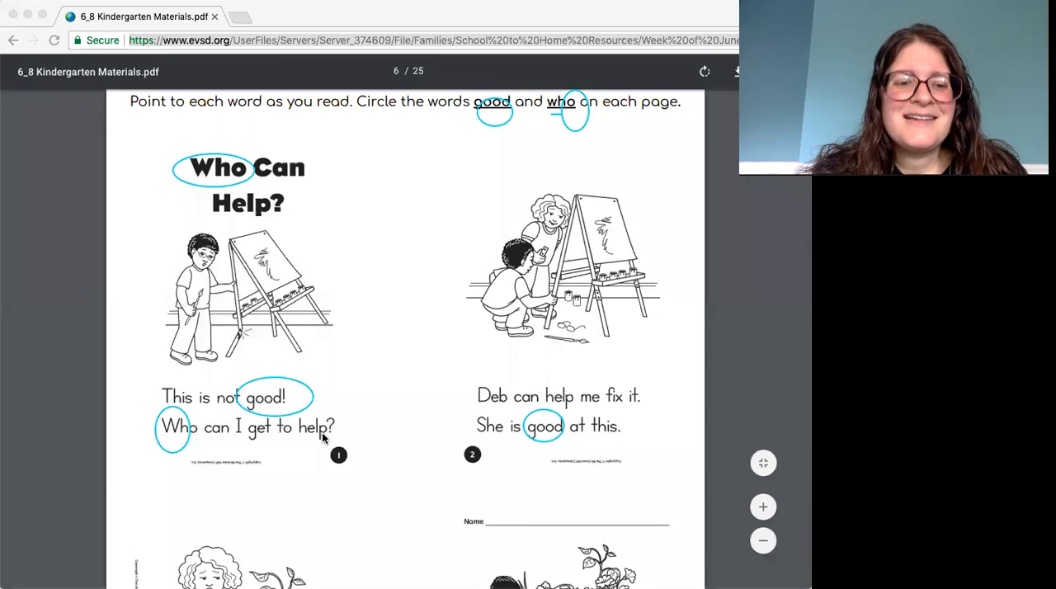
scroll("down", 3)
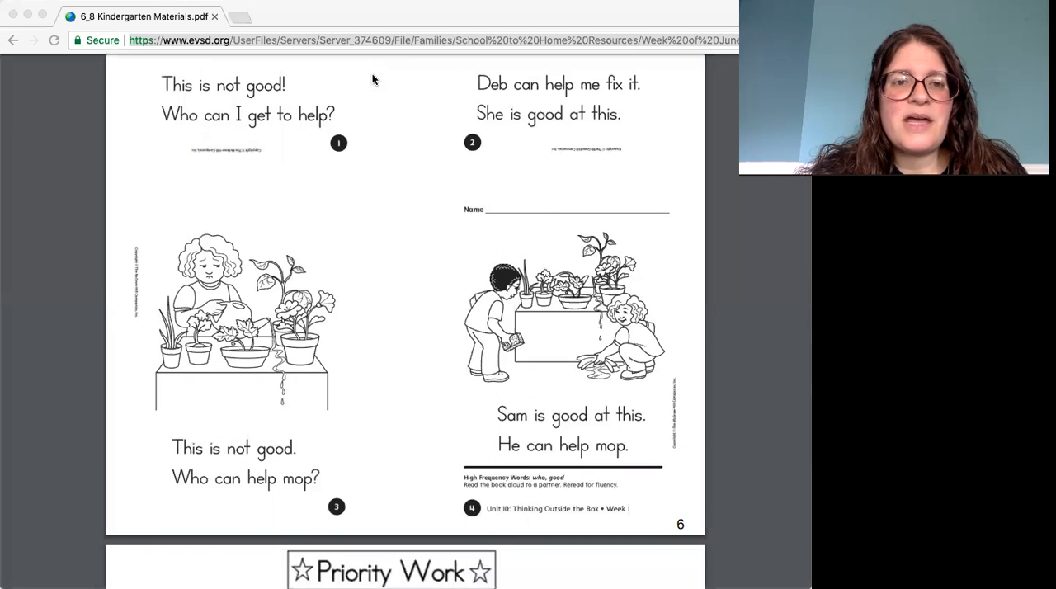
mouse_move(459, 162)
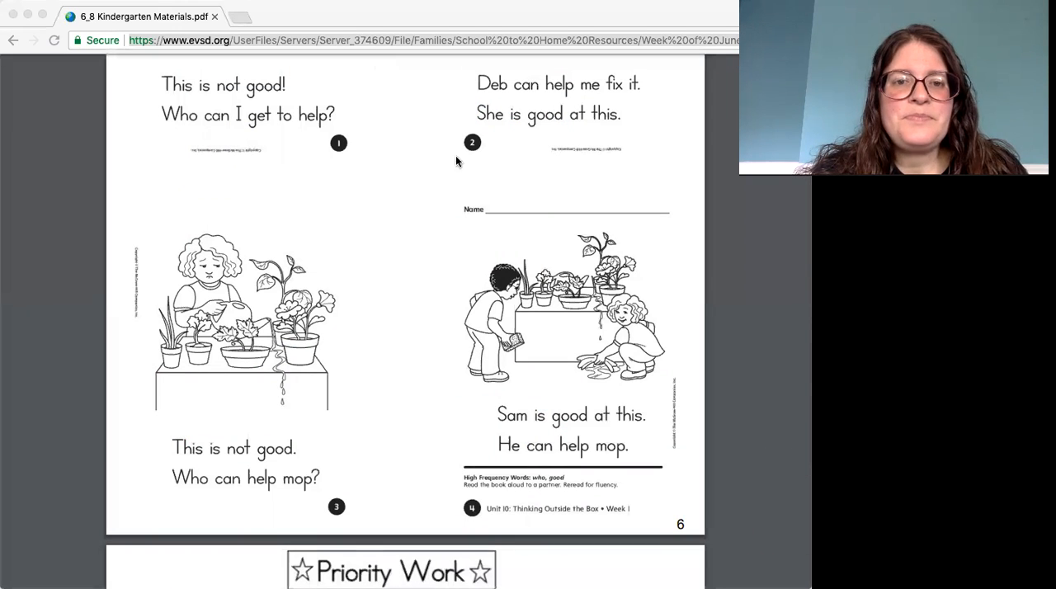
mouse_move(247, 405)
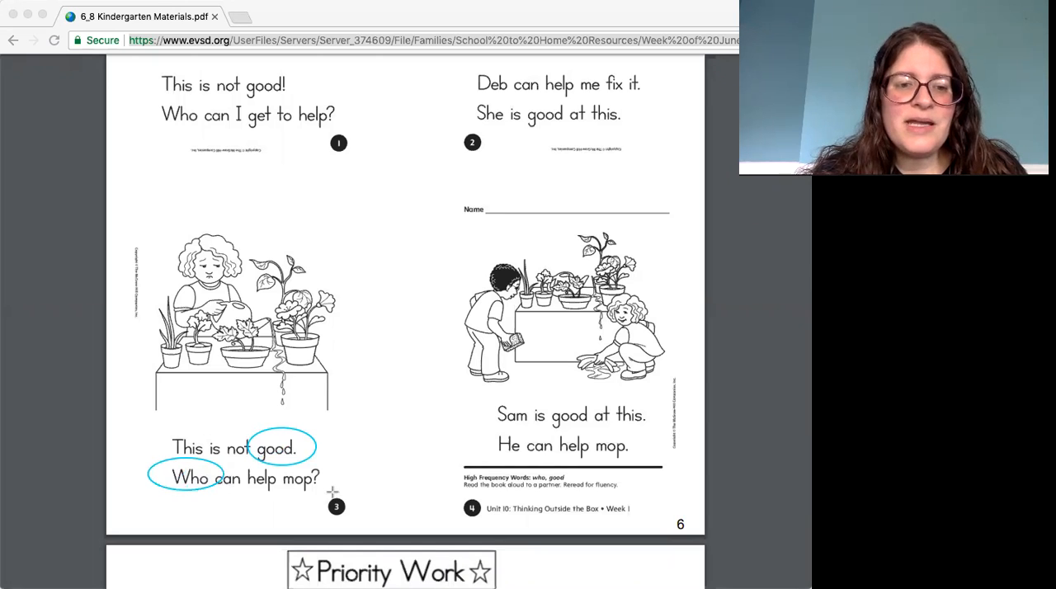
mouse_move(520, 426)
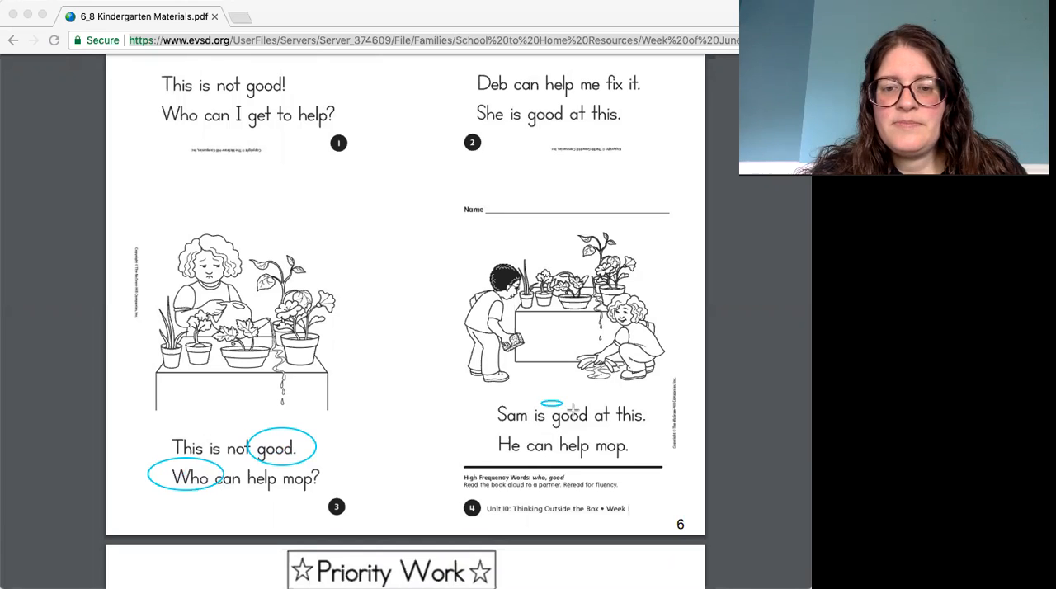
left_click_drag(545, 416, 597, 415)
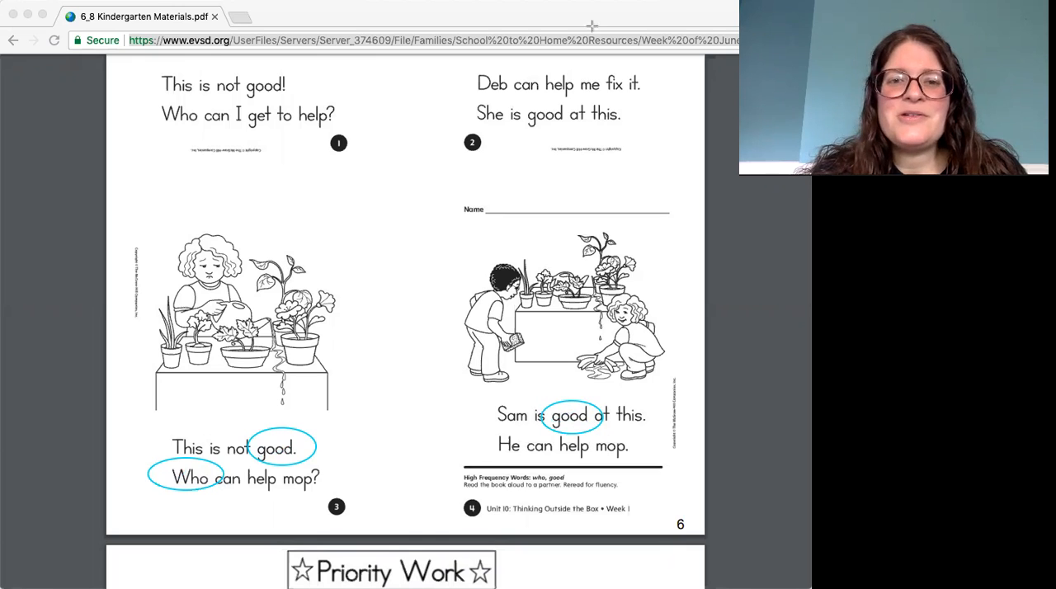
mouse_move(713, 100)
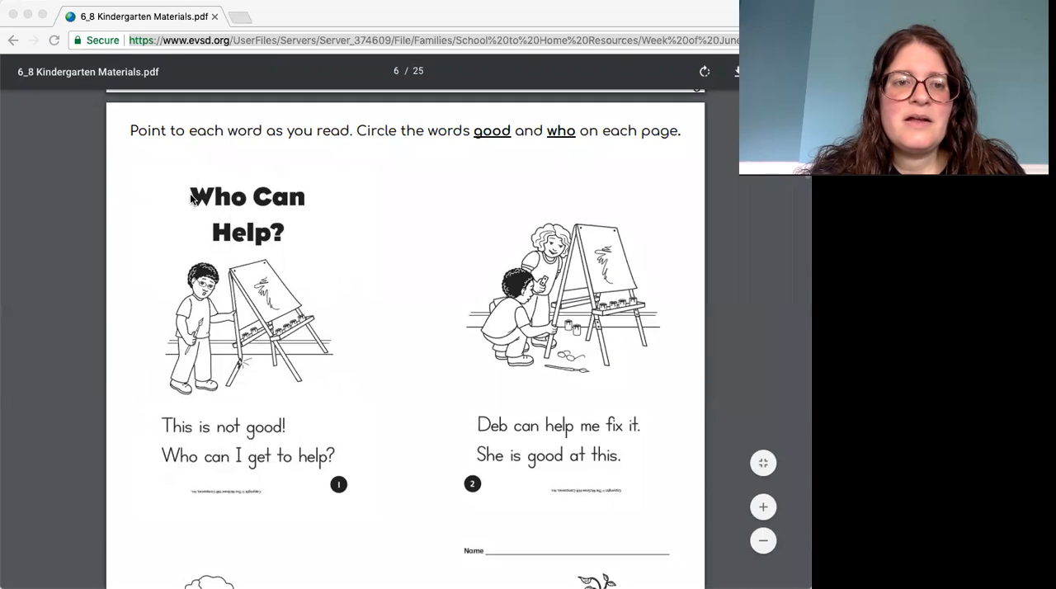
mouse_move(237, 205)
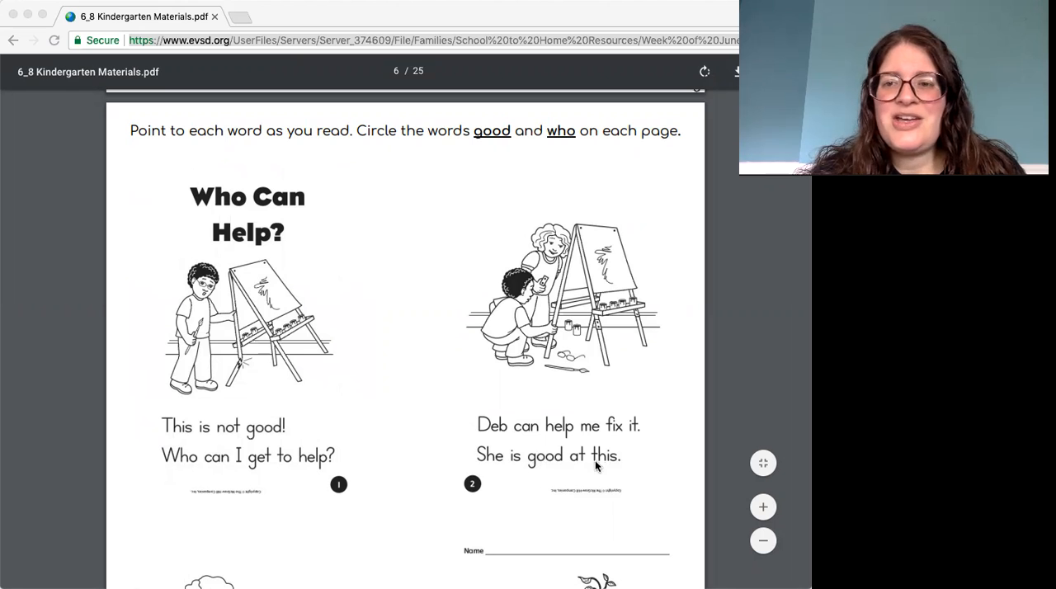
Step: Sketch a large oval face with mouth and eyes, a round shape, and a wavy ground line
scroll("down", 3)
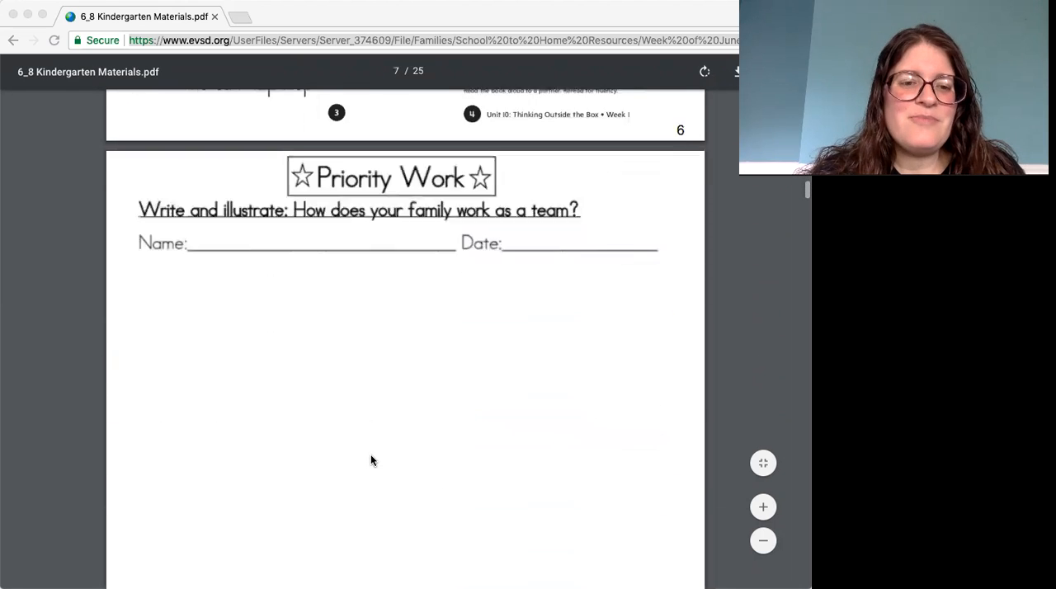
scroll("down", 3)
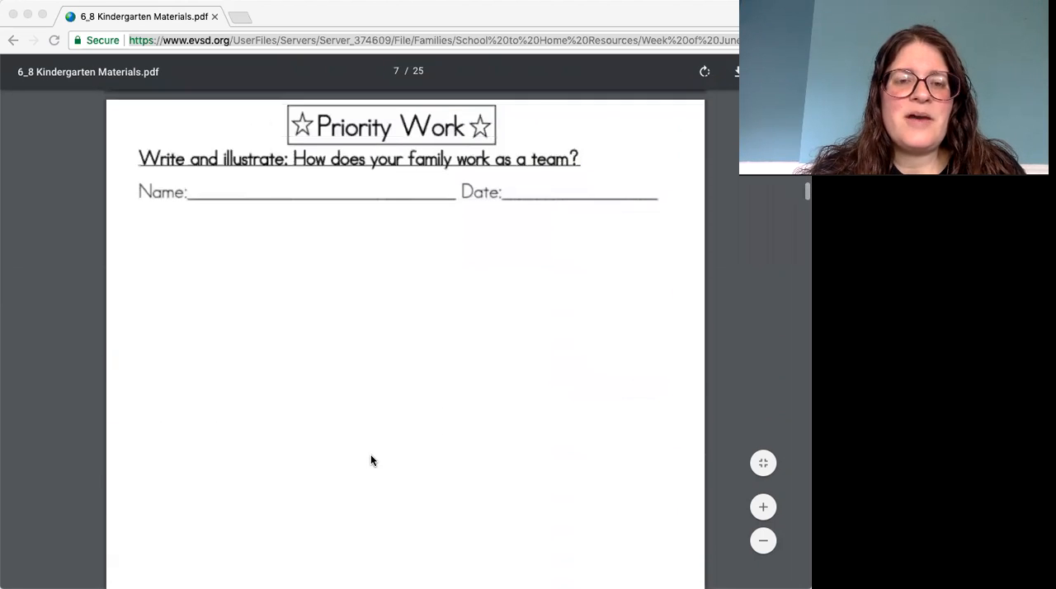
mouse_move(173, 174)
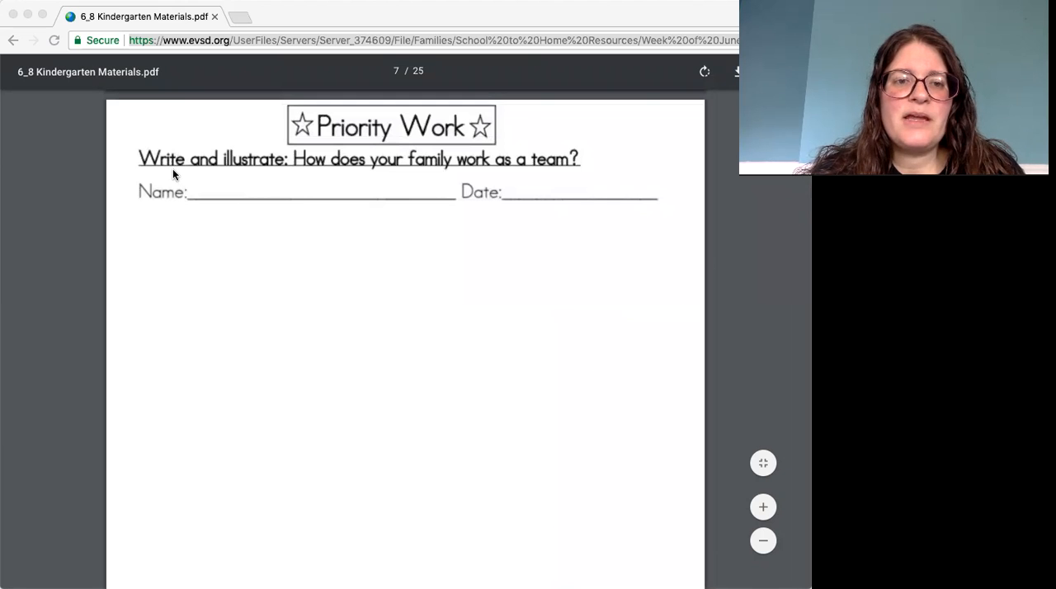
mouse_move(363, 175)
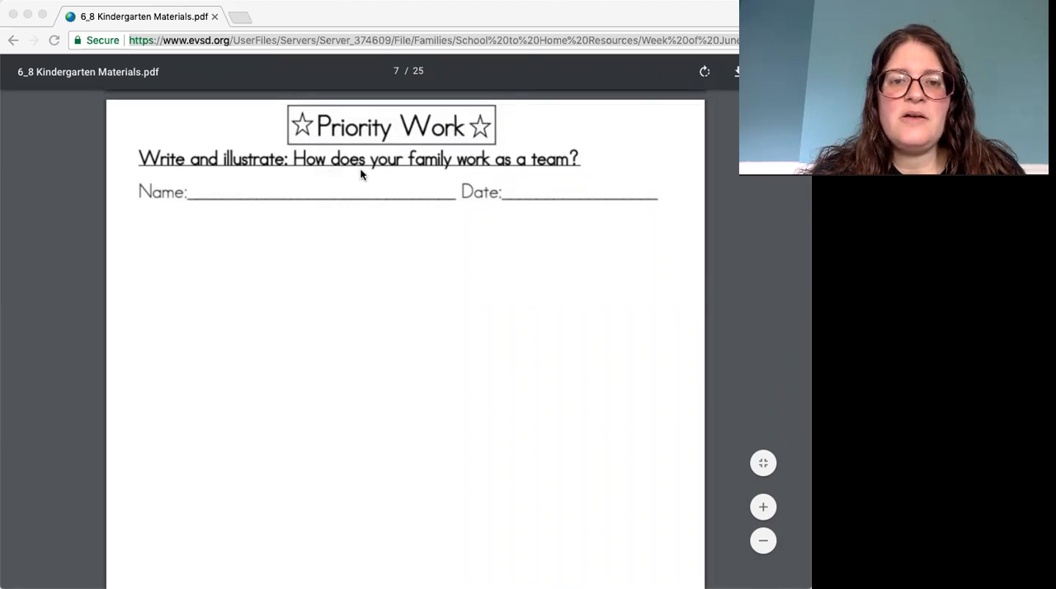
mouse_move(402, 121)
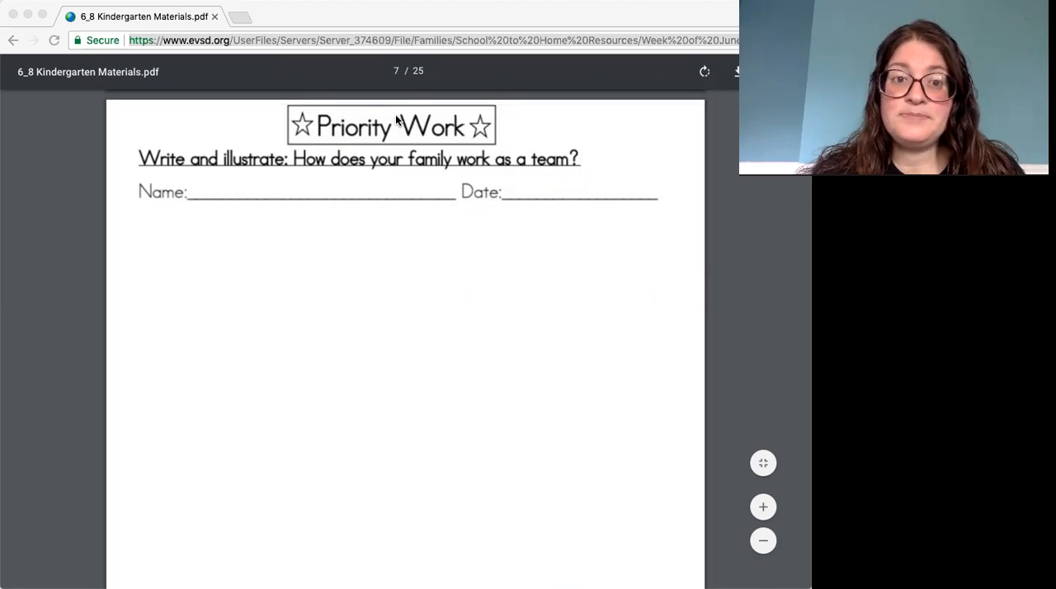
mouse_move(419, 98)
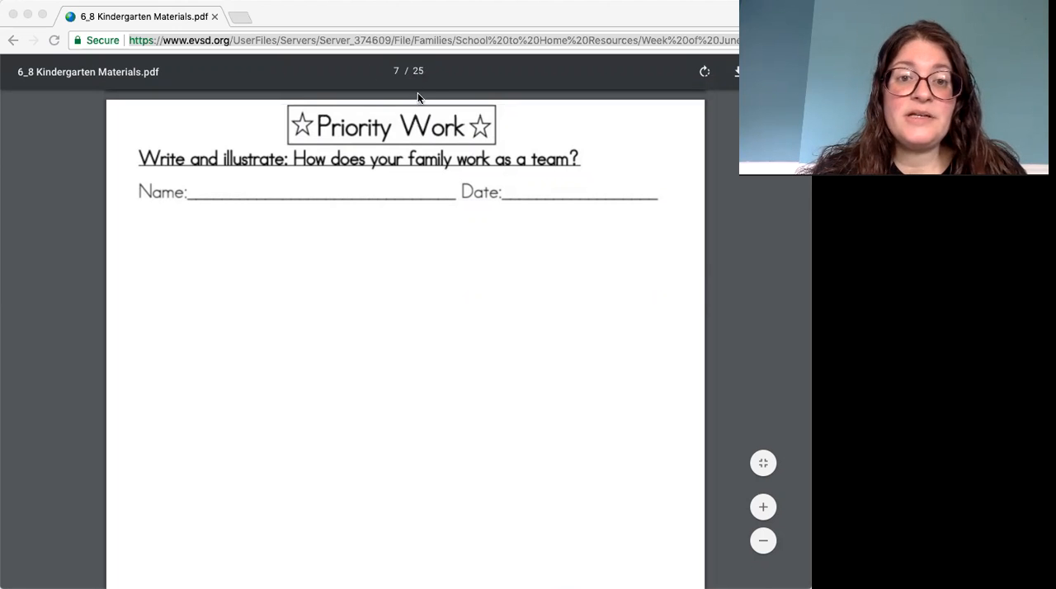
mouse_move(380, 106)
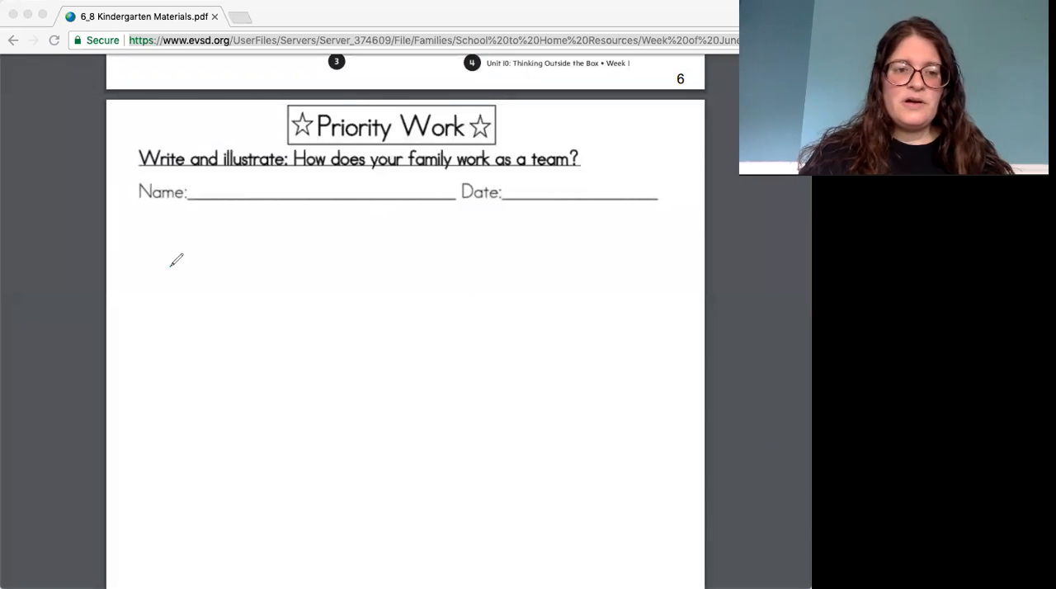
left_click_drag(161, 264, 327, 421)
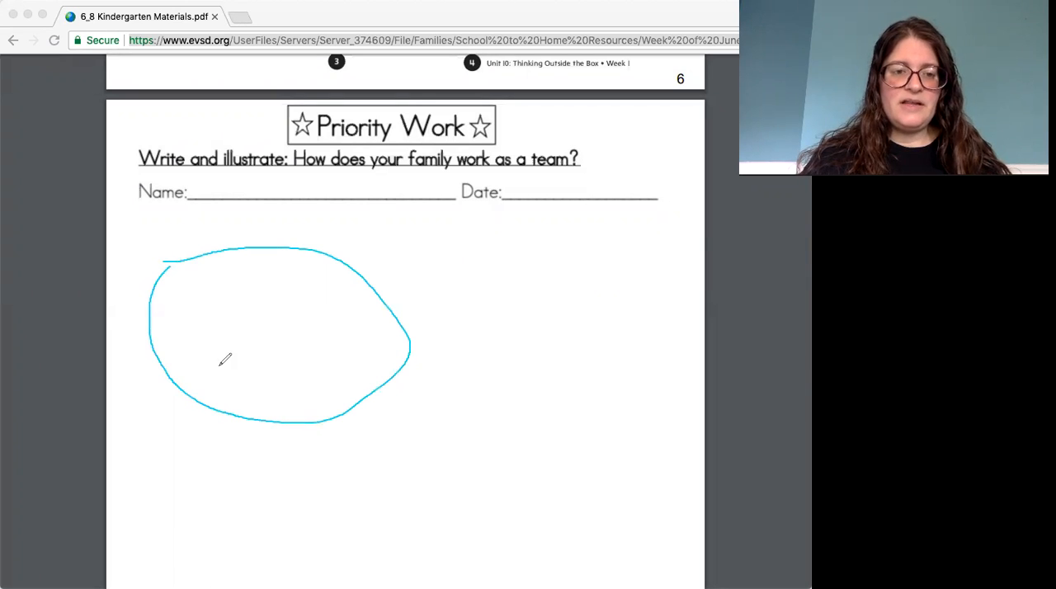
left_click_drag(231, 379, 277, 388)
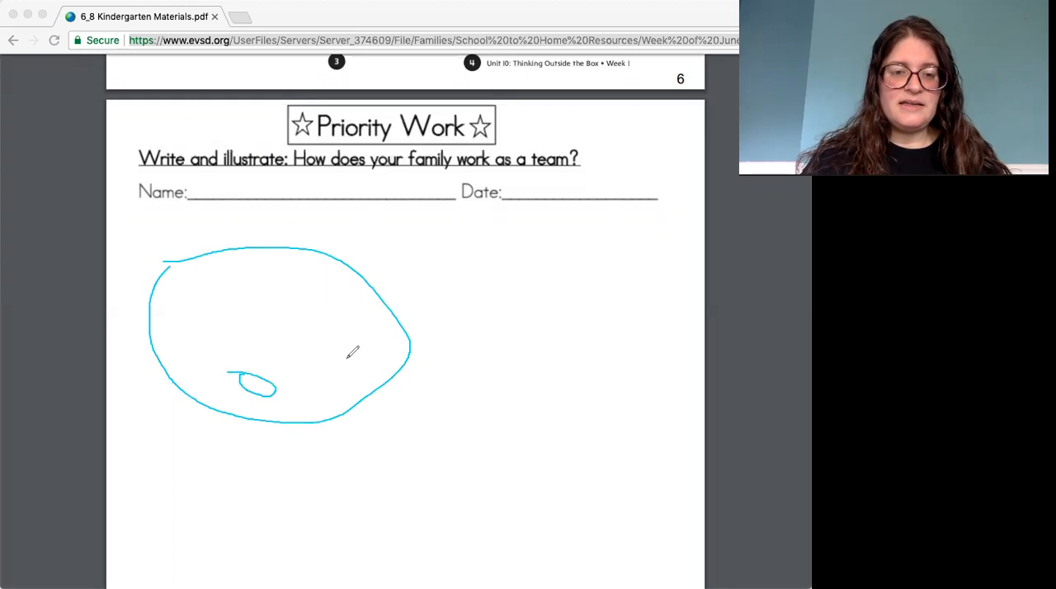
left_click_drag(294, 338, 366, 363)
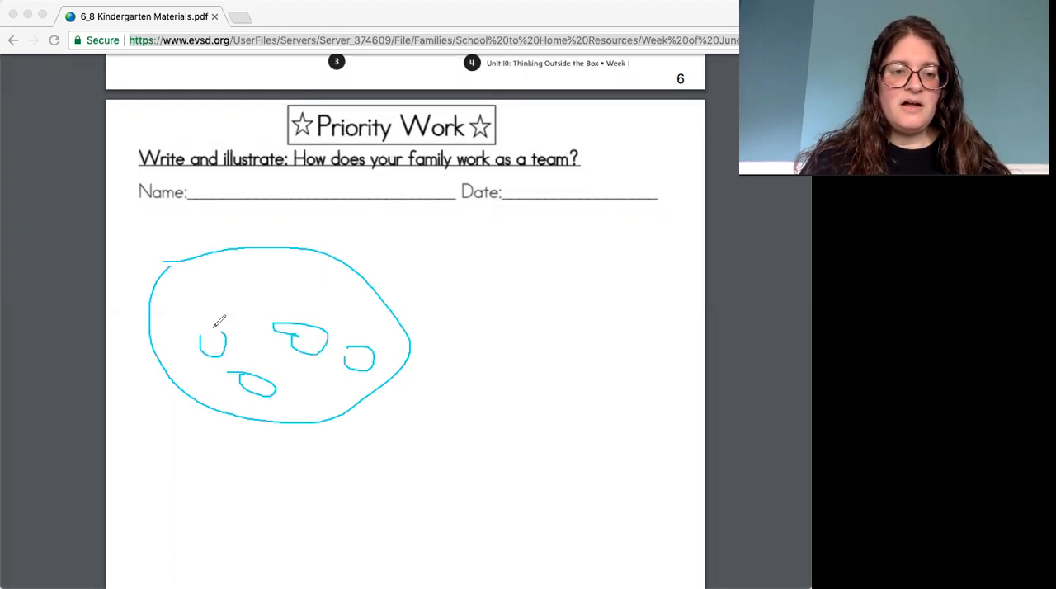
left_click_drag(597, 330, 590, 418)
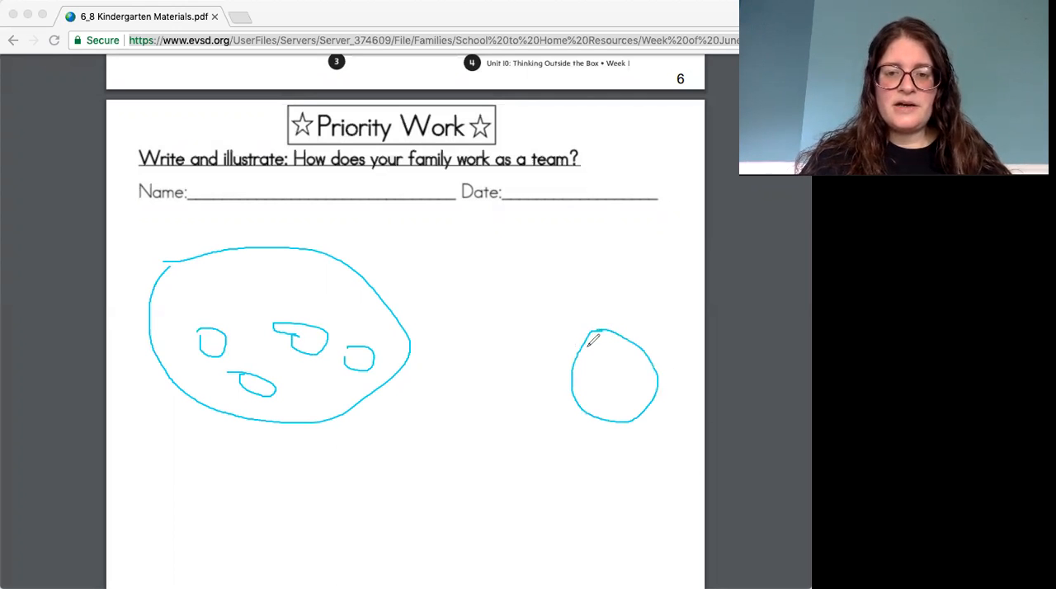
left_click_drag(214, 502, 347, 492)
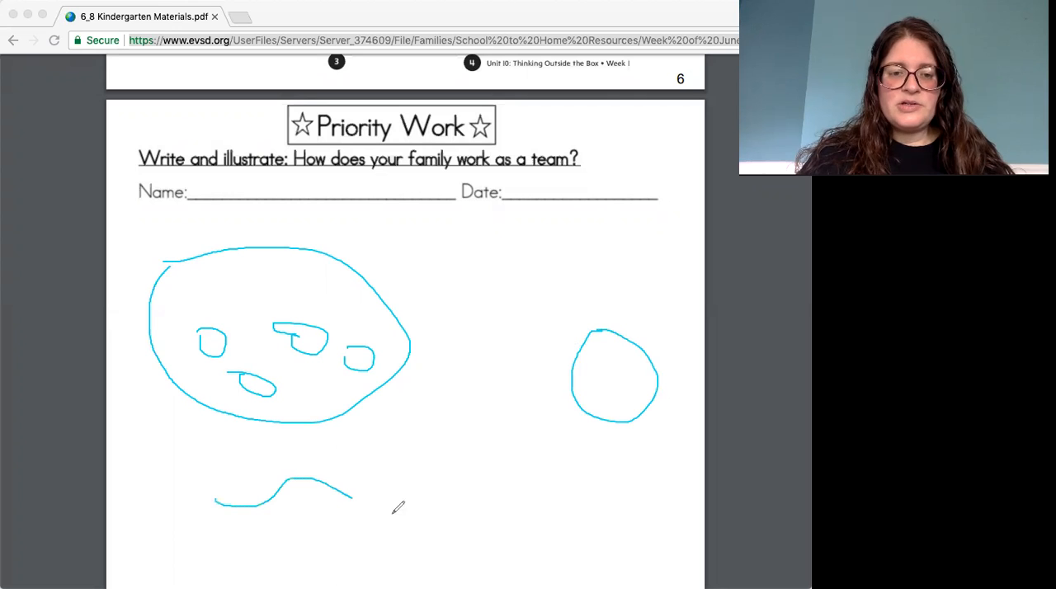
left_click_drag(347, 491, 515, 487)
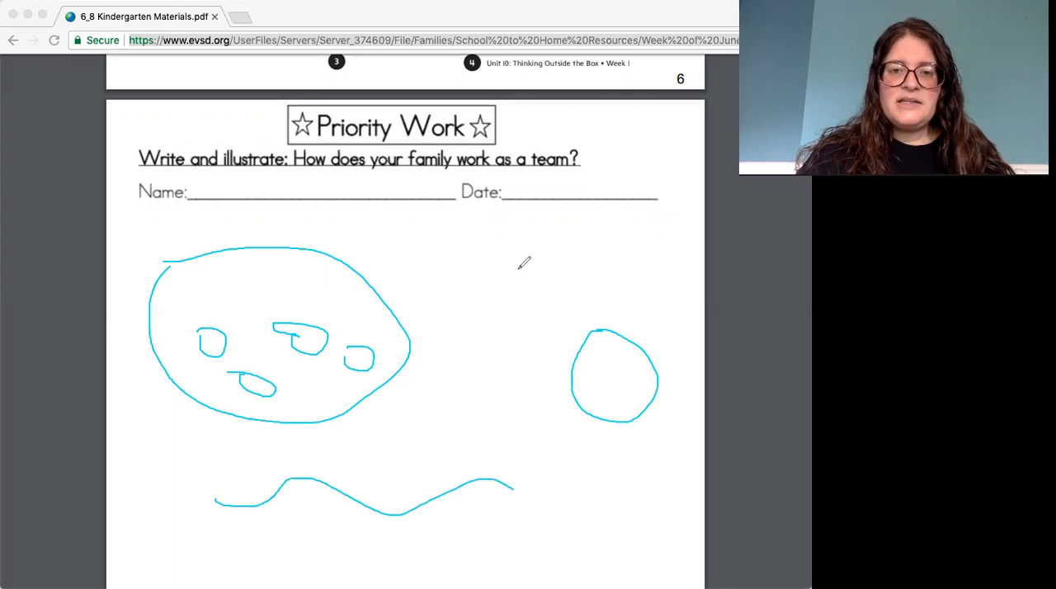
Step: Add two smiling stick figures with heads, bodies and arms beside the face
left_click_drag(503, 239, 503, 294)
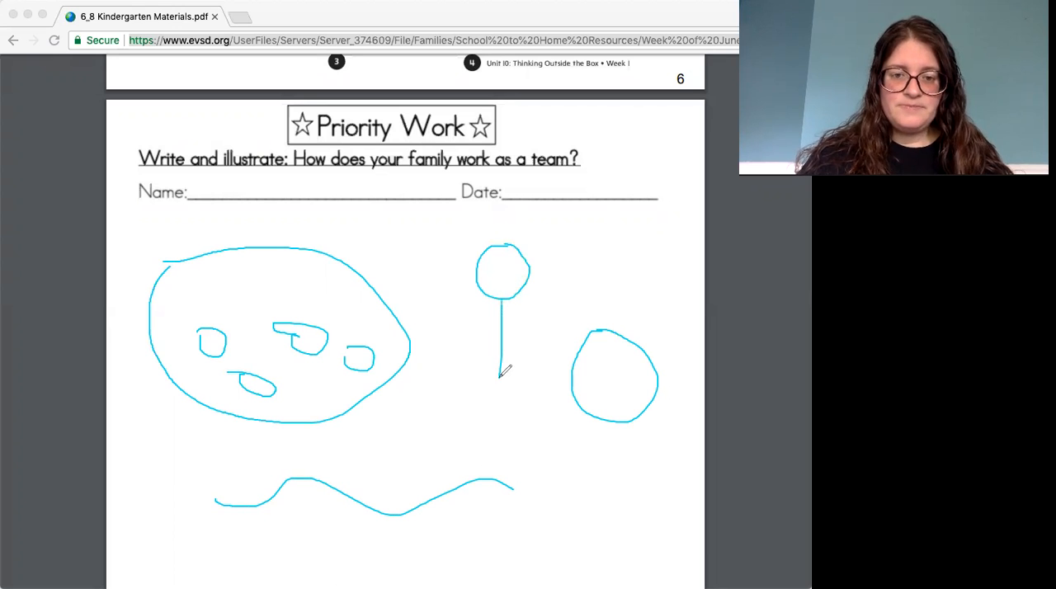
left_click_drag(470, 343, 534, 343)
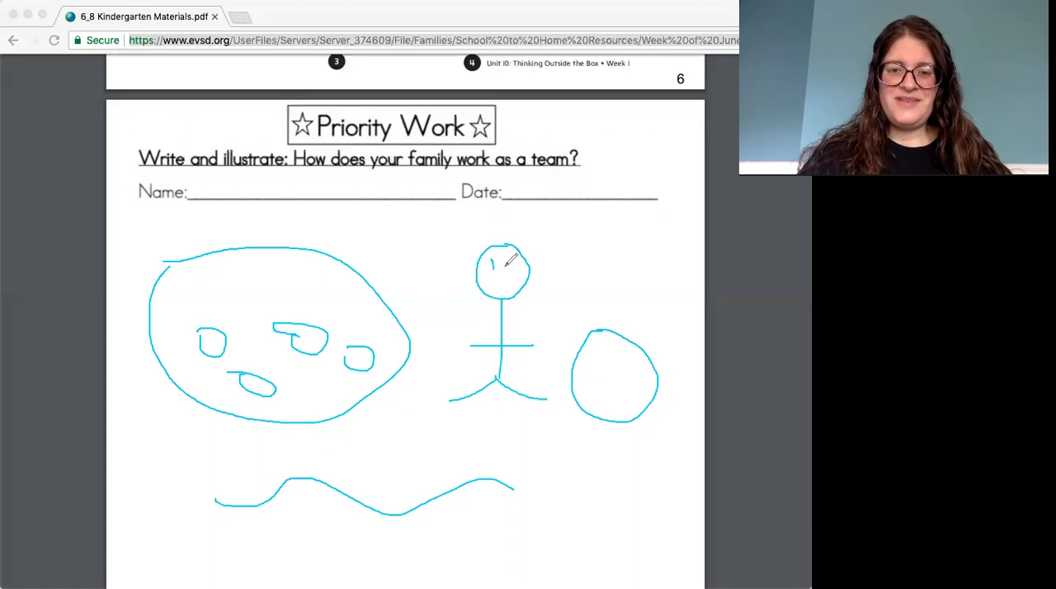
left_click_drag(494, 264, 508, 267)
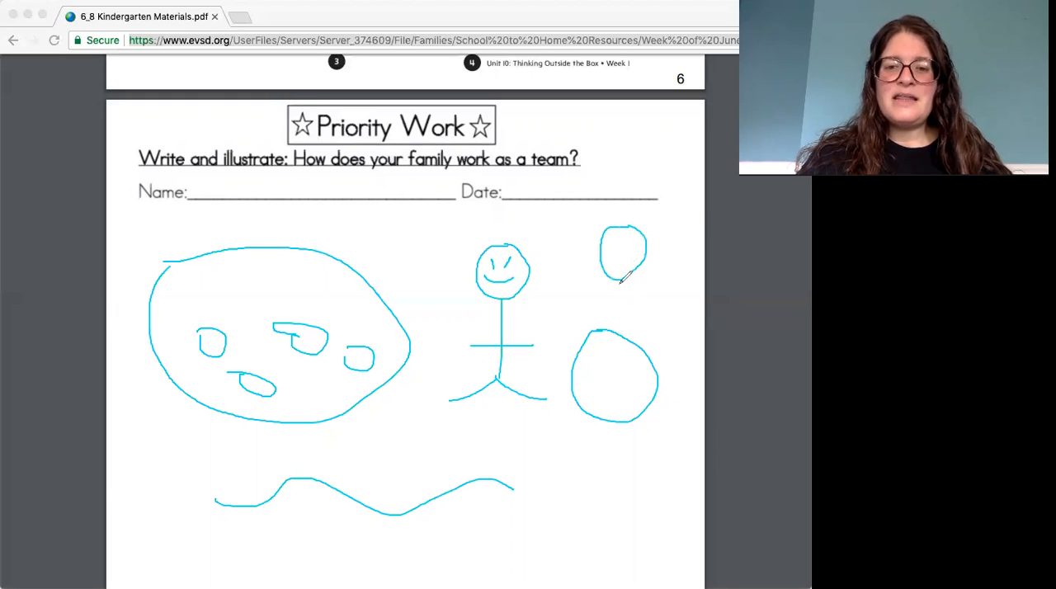
left_click_drag(614, 280, 536, 326)
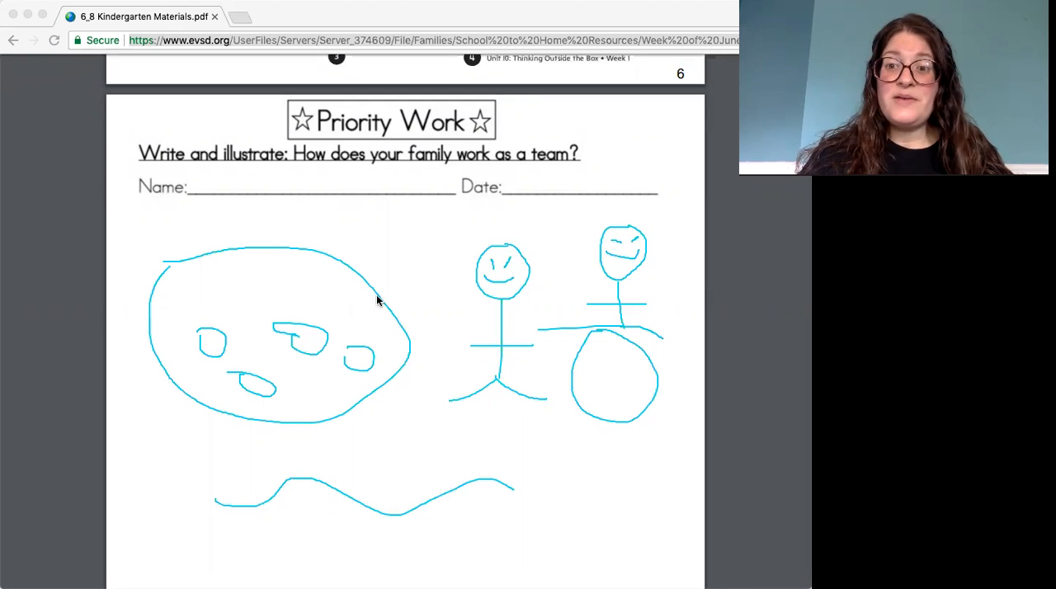
mouse_move(546, 517)
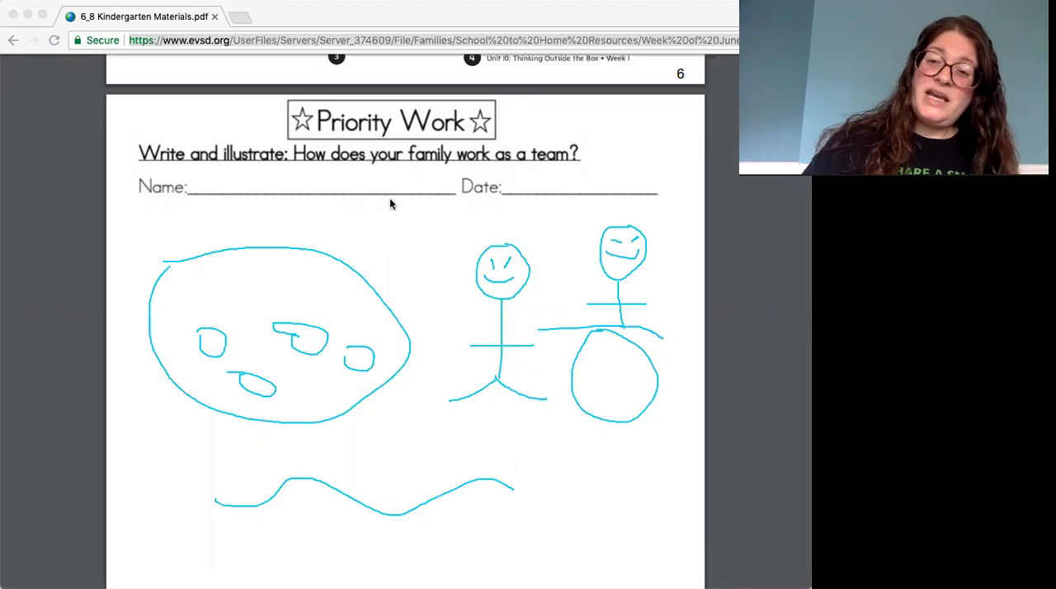
mouse_move(590, 241)
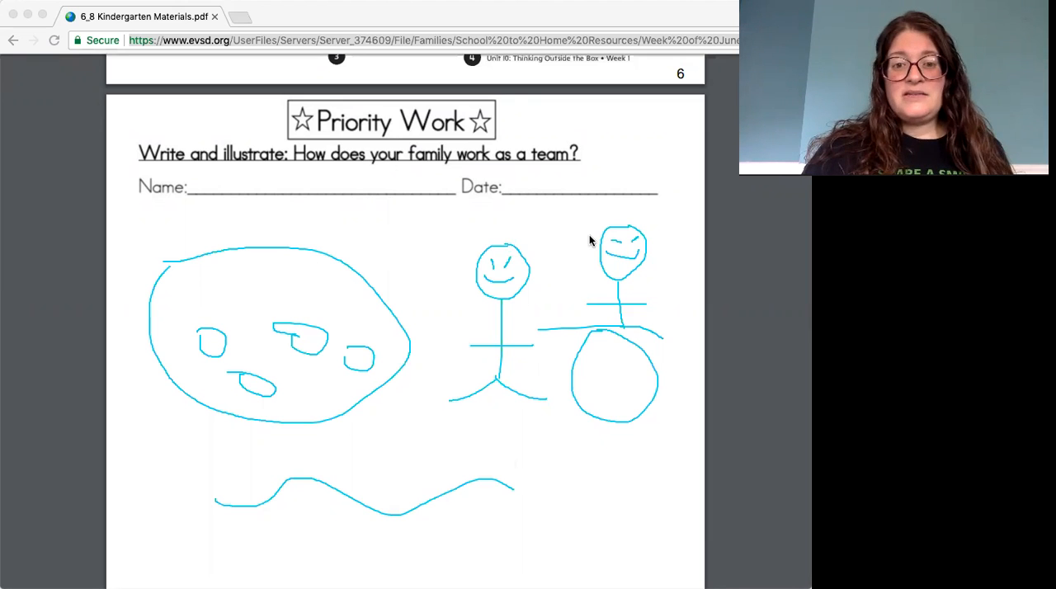
mouse_move(696, 106)
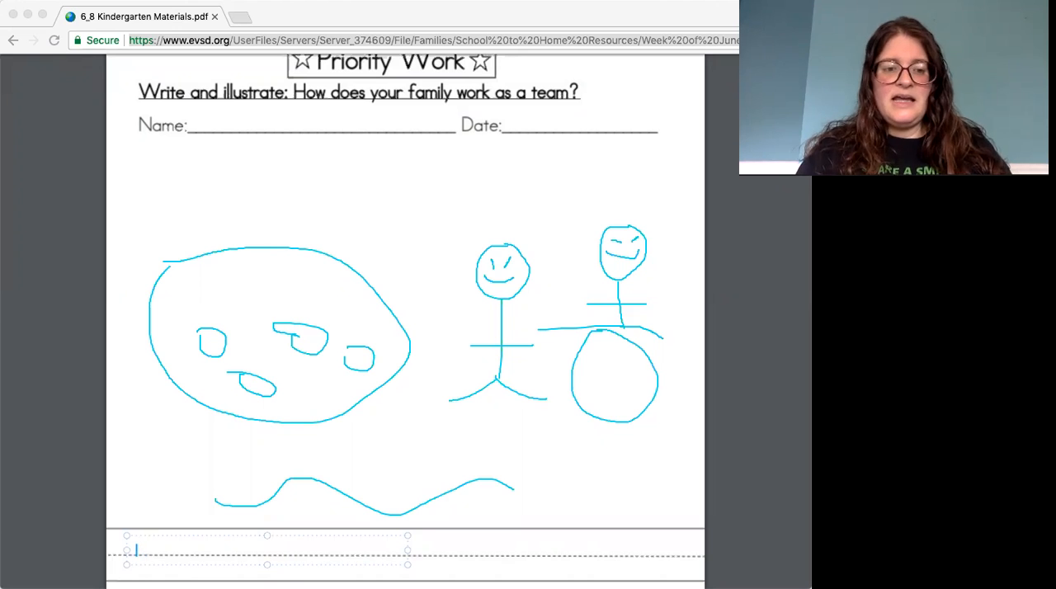
Step: Type the sentence 'I clean up the yard with my family.' beneath the drawing
type("I clean up the")
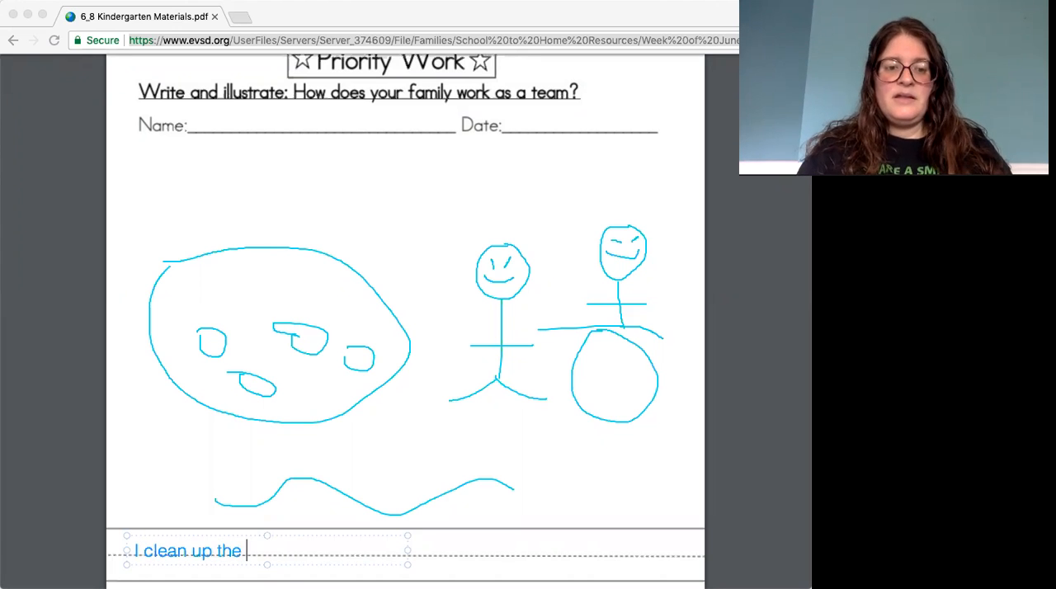
type("yard with my family.")
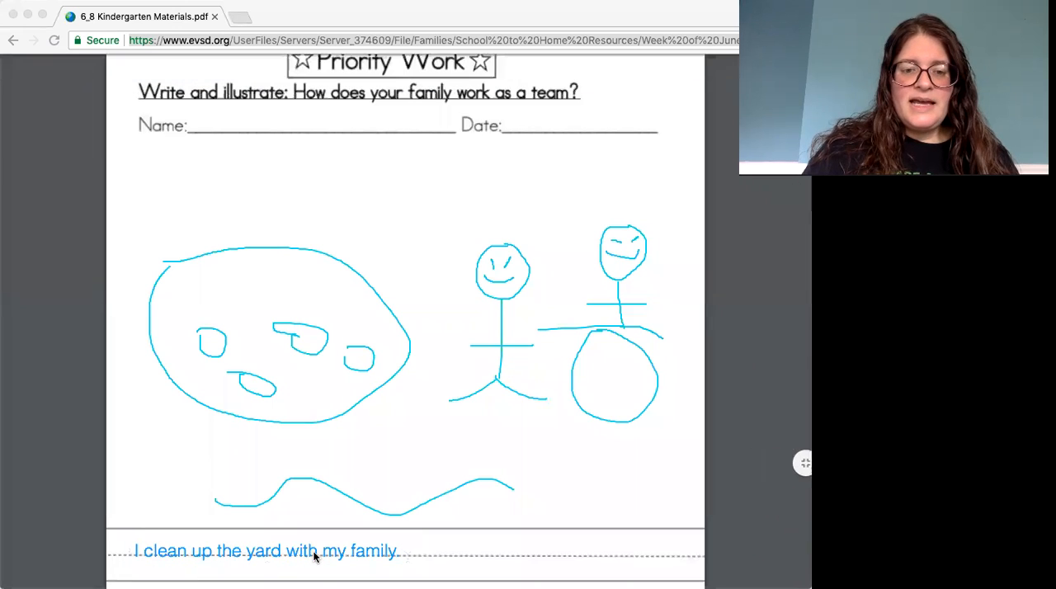
mouse_move(403, 559)
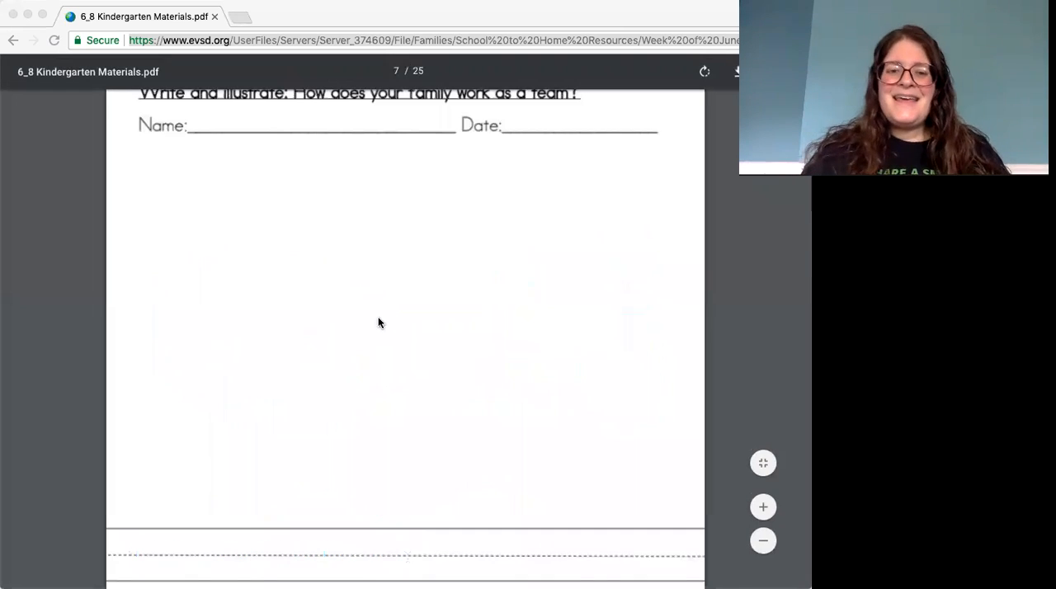
Step: Trace lines along the math book's edge and the markers box height and length
scroll("down", 3)
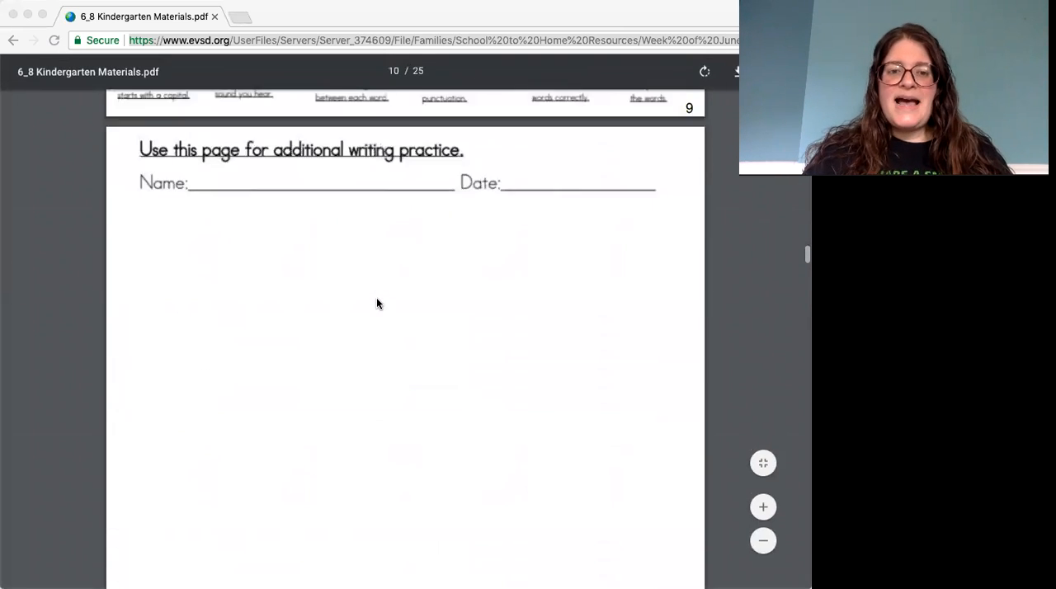
scroll("down", 3)
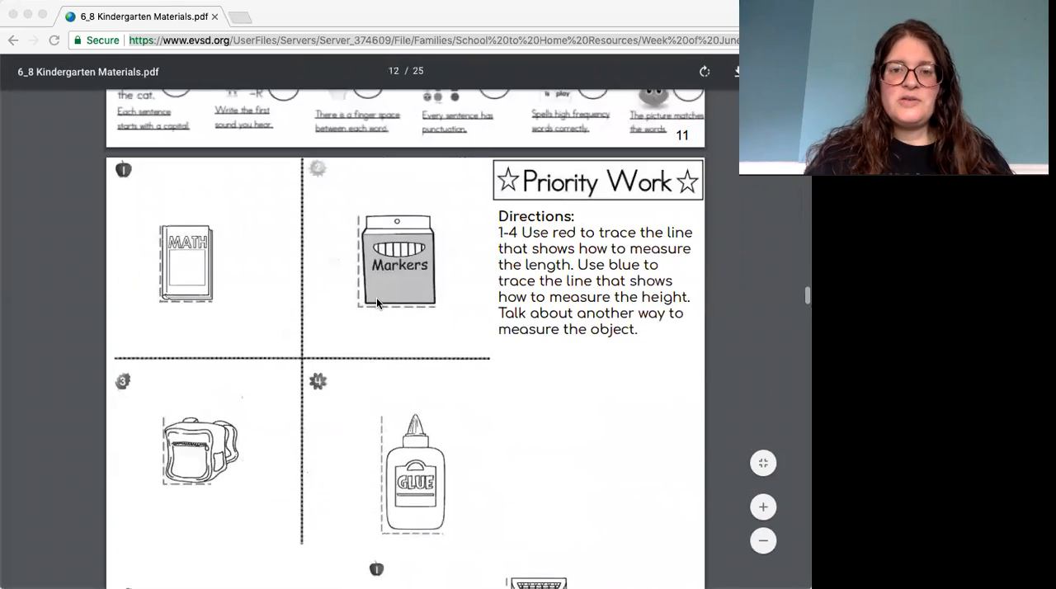
scroll("down", 3)
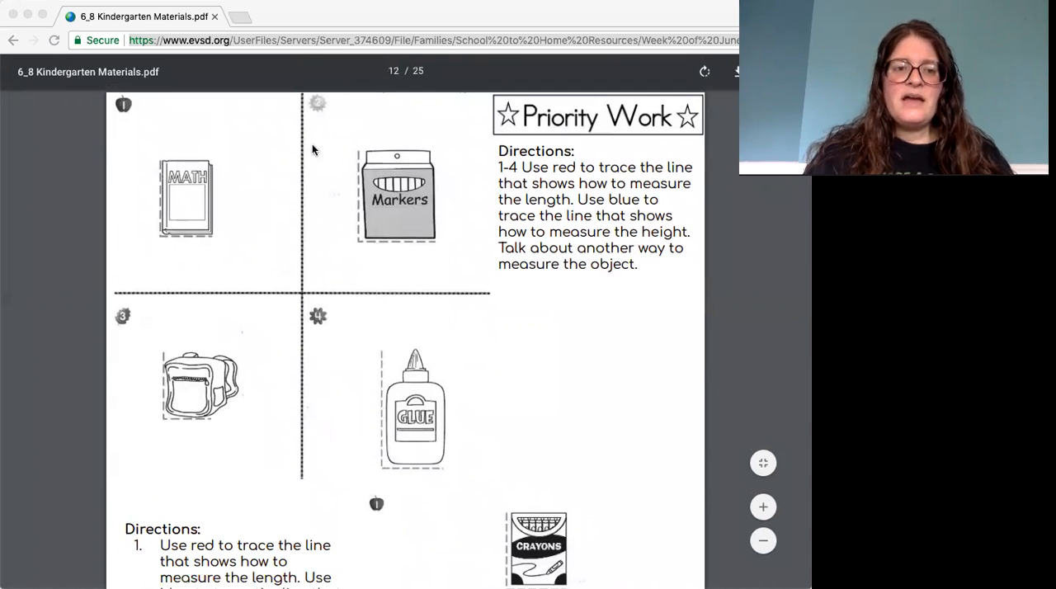
mouse_move(158, 157)
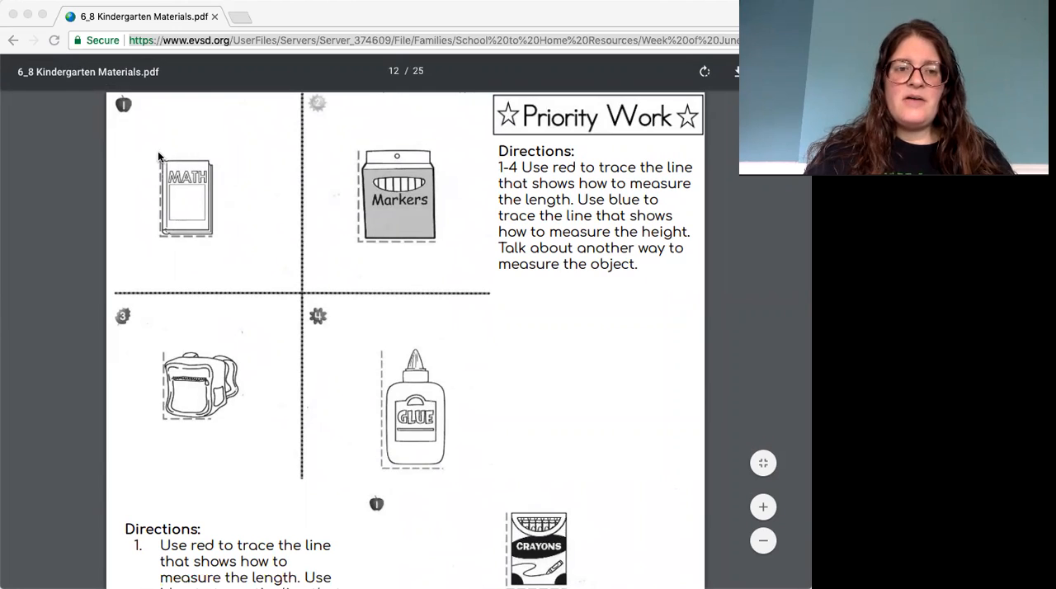
mouse_move(158, 231)
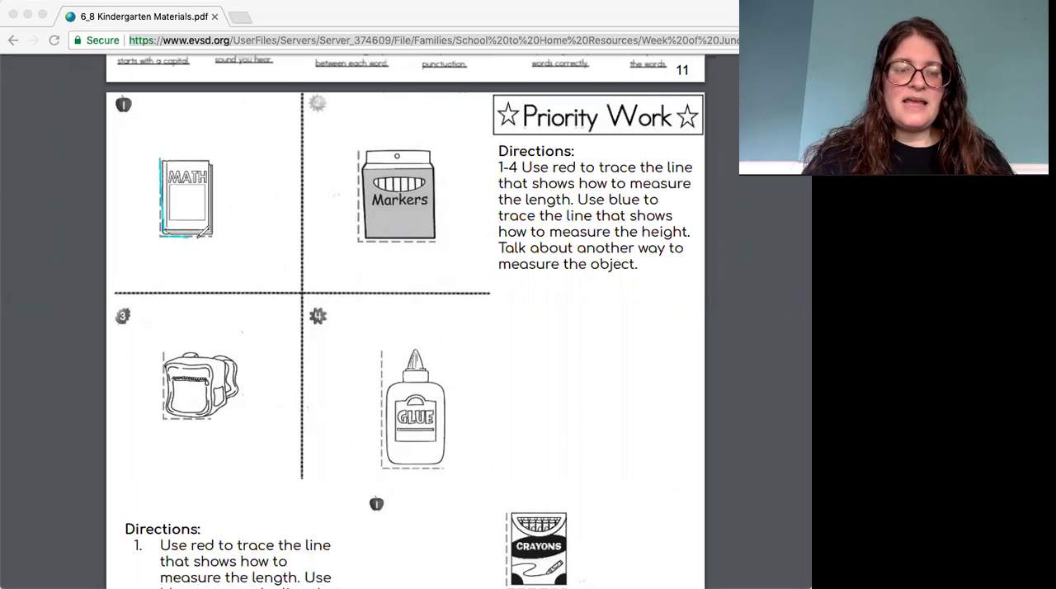
left_click_drag(165, 234, 211, 234)
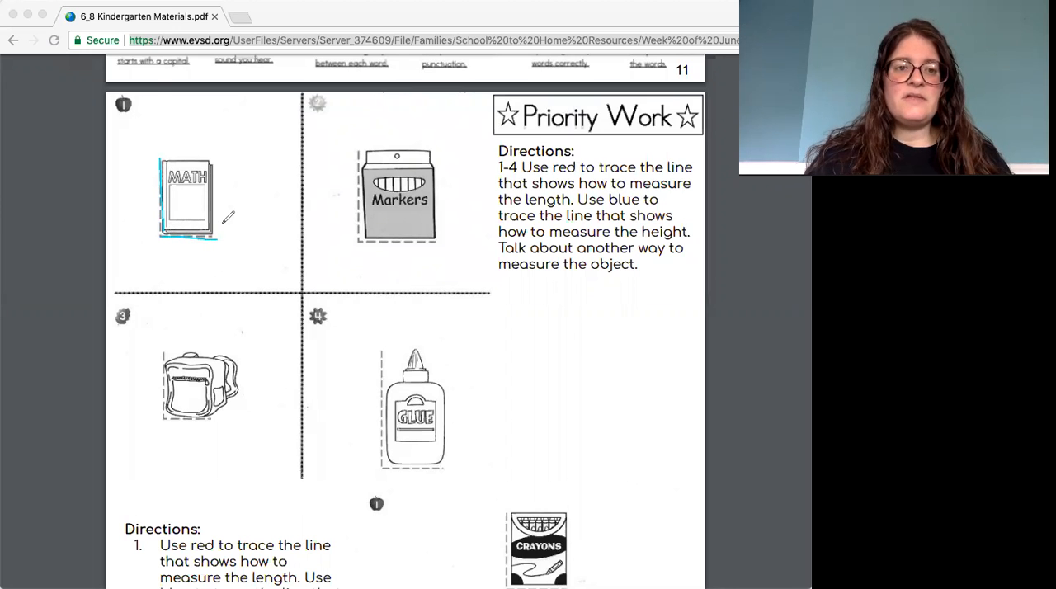
mouse_move(316, 394)
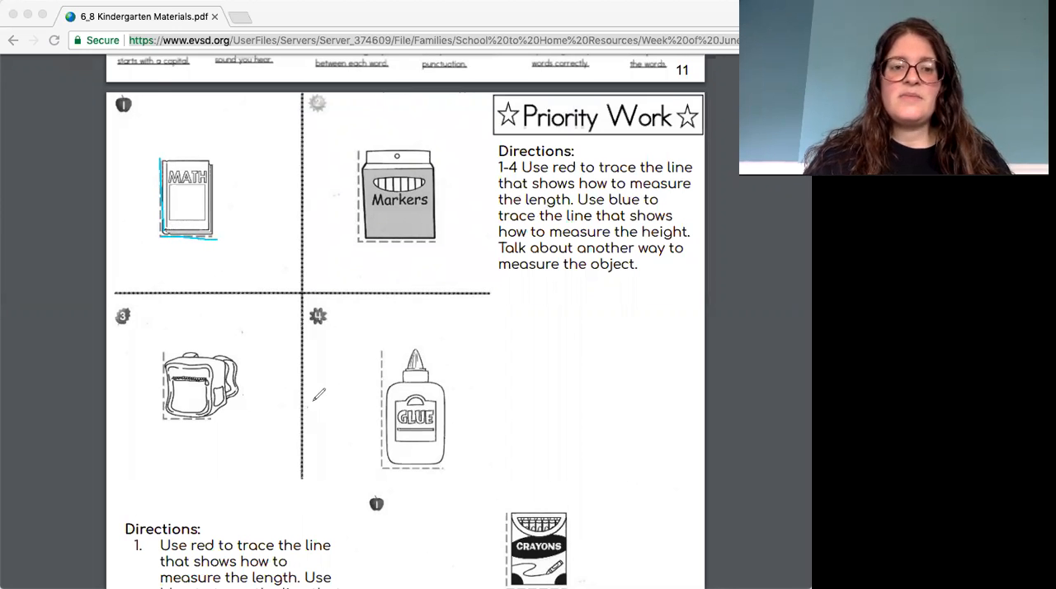
mouse_move(356, 142)
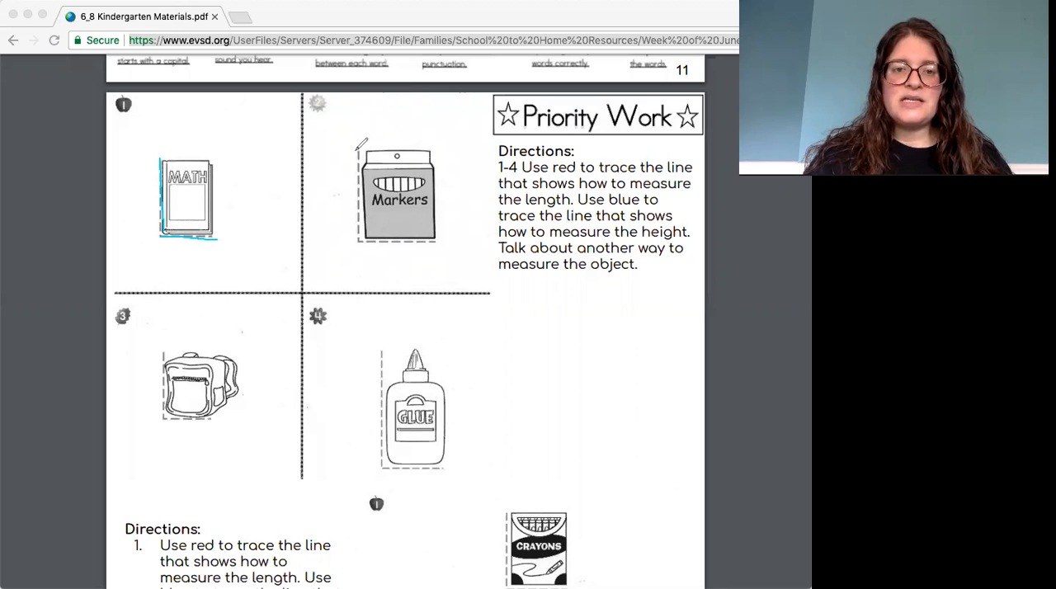
left_click_drag(356, 154, 357, 244)
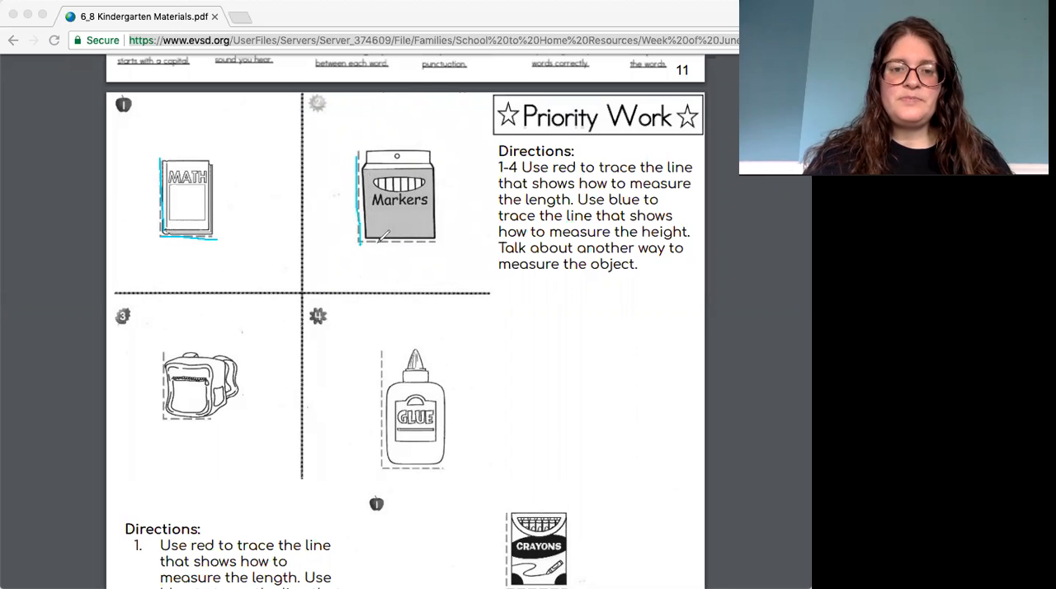
left_click_drag(360, 239, 446, 244)
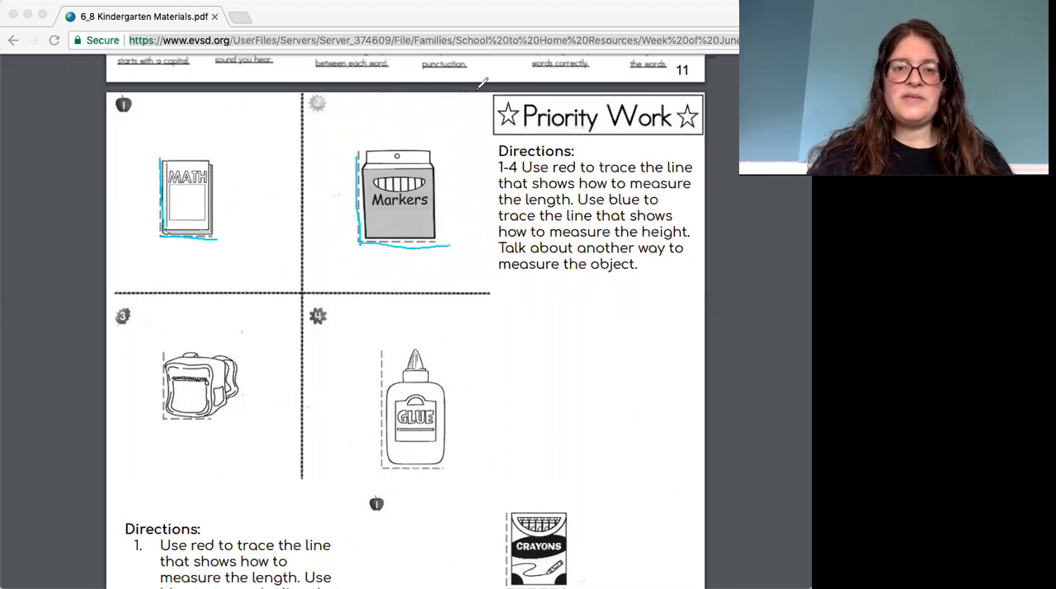
mouse_move(536, 76)
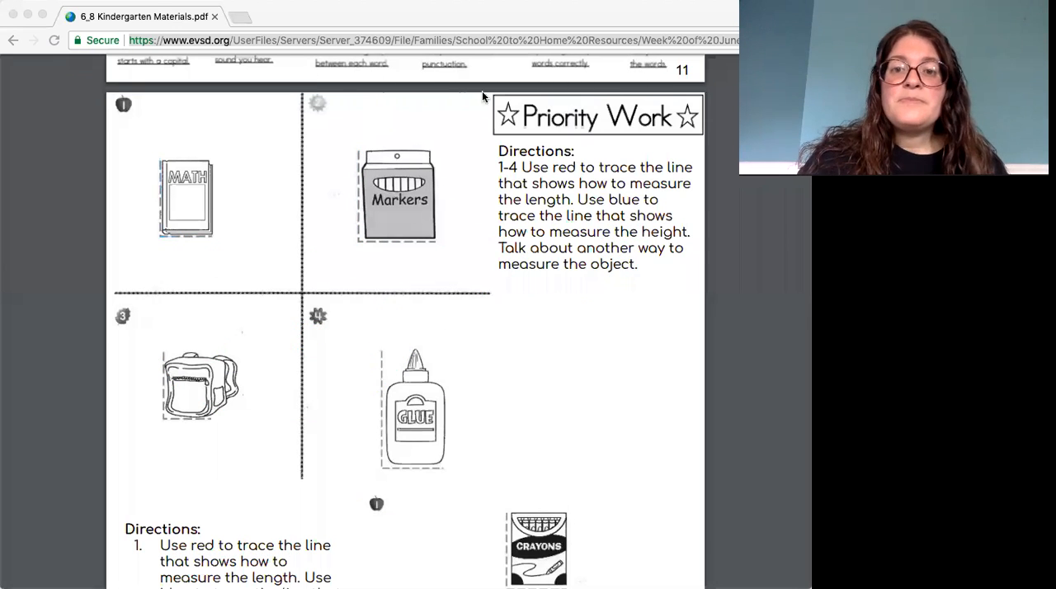
Step: Scroll down past the shape-sorting page to the Compare Weights worksheet
scroll("down", 3)
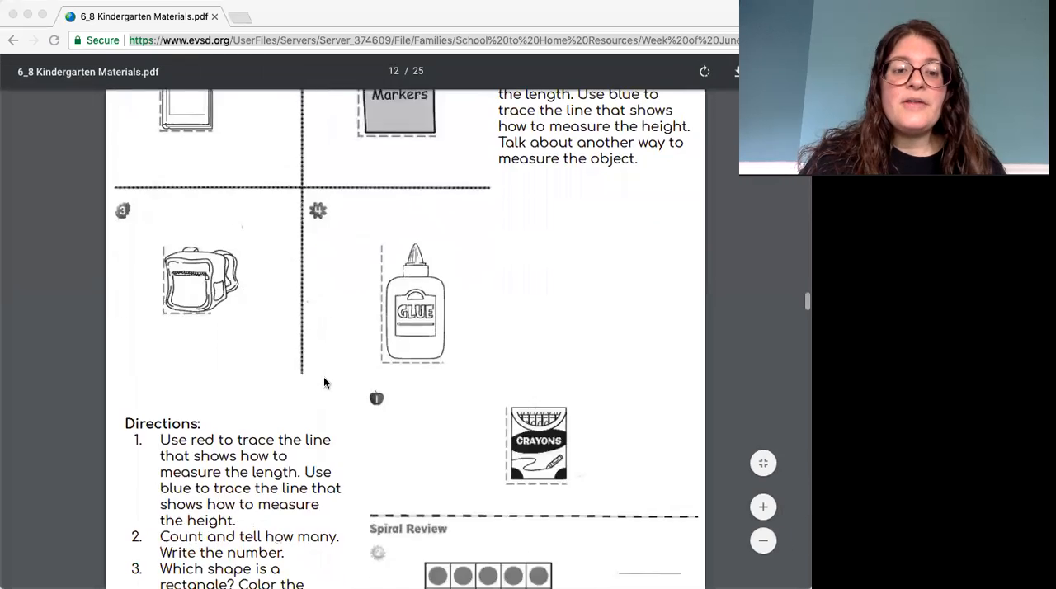
scroll("down", 3)
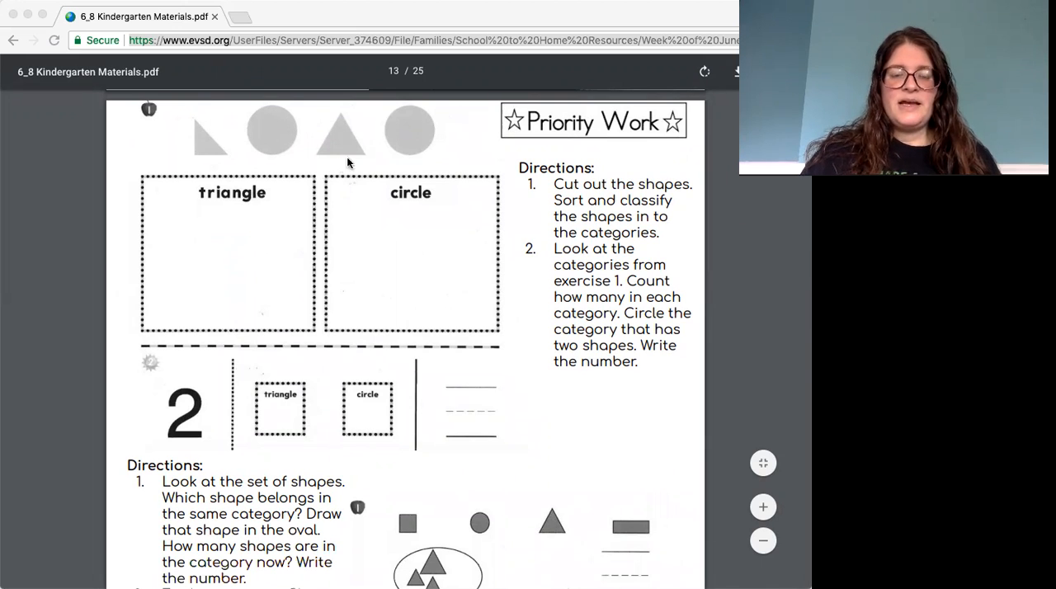
mouse_move(284, 206)
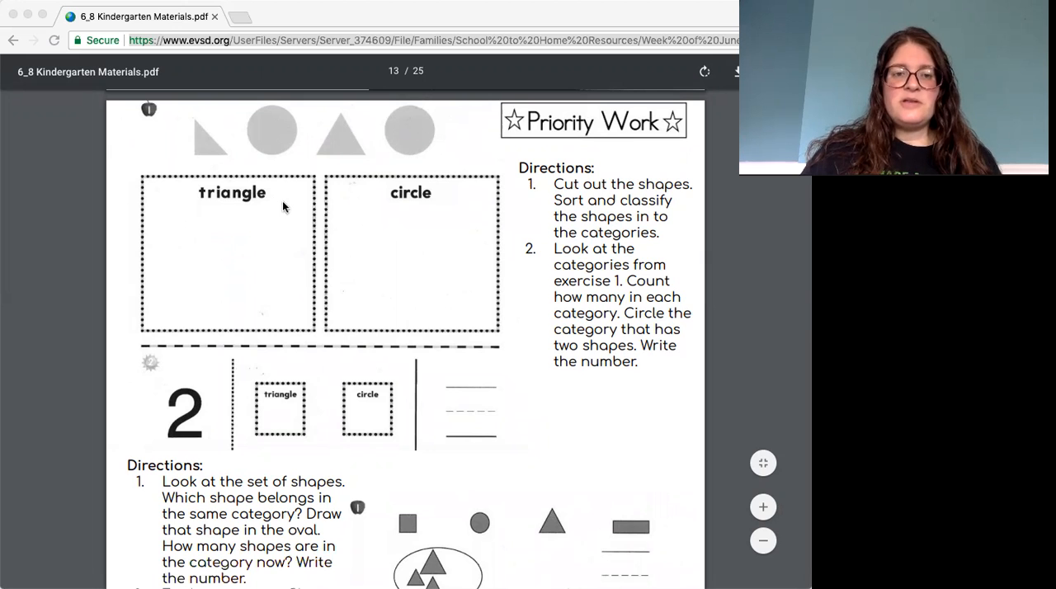
mouse_move(338, 195)
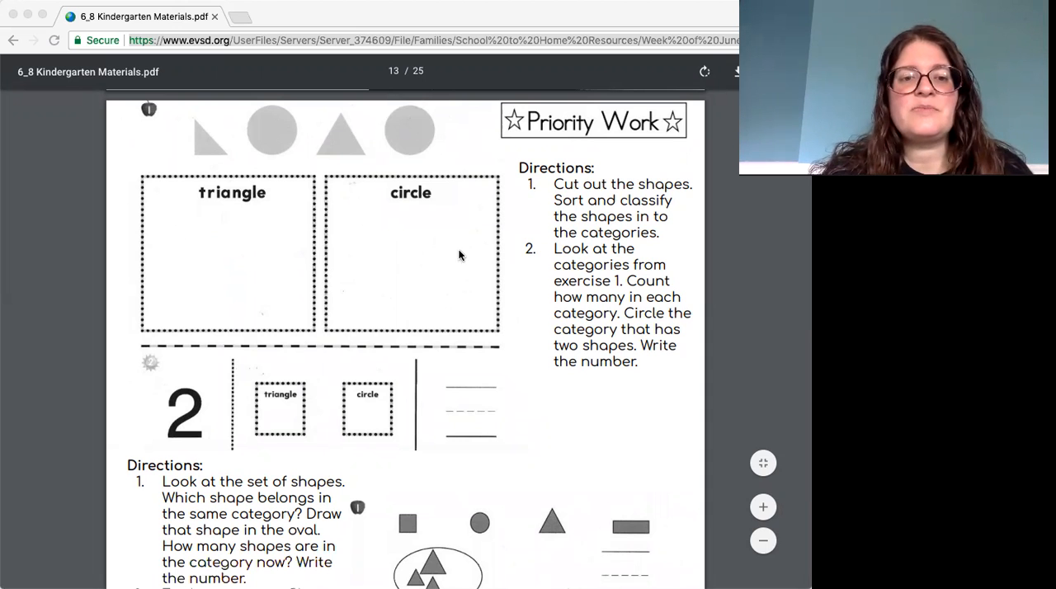
scroll("down", 3)
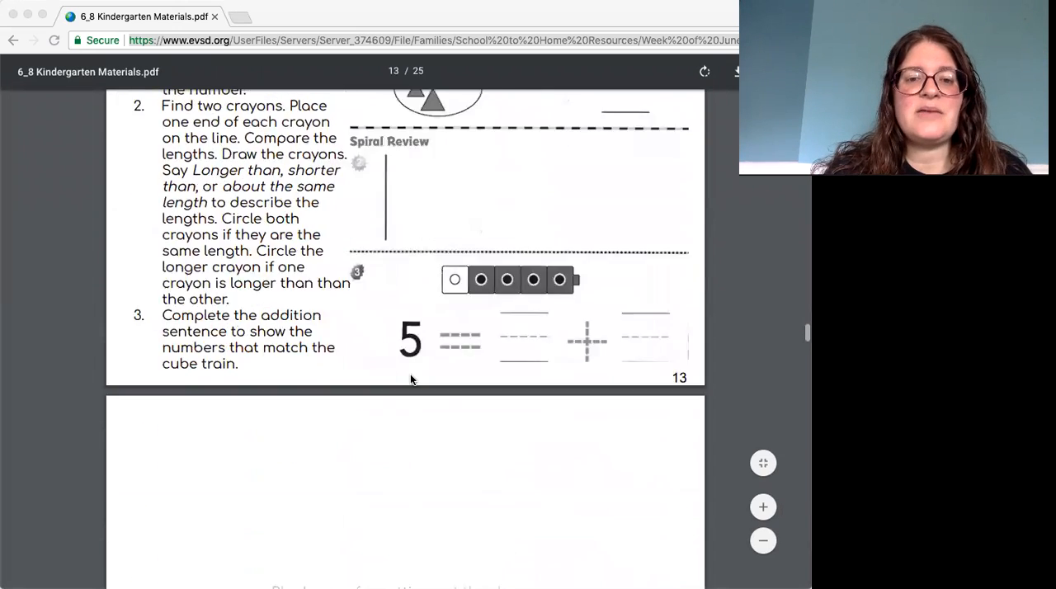
scroll("down", 3)
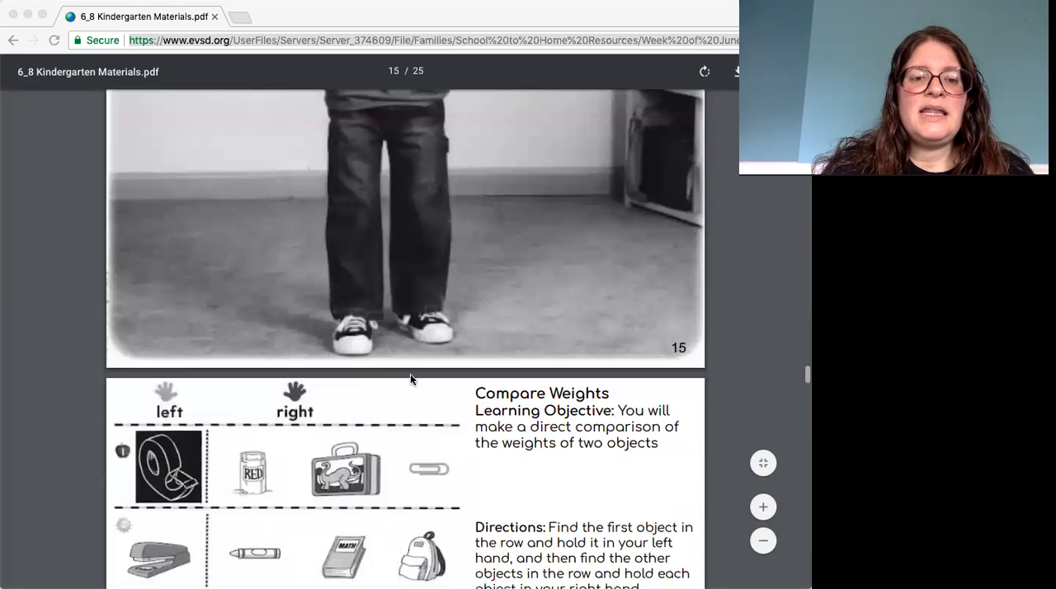
Step: Circle the crayon as the lighter object in row 2 of Compare Weights
scroll("down", 3)
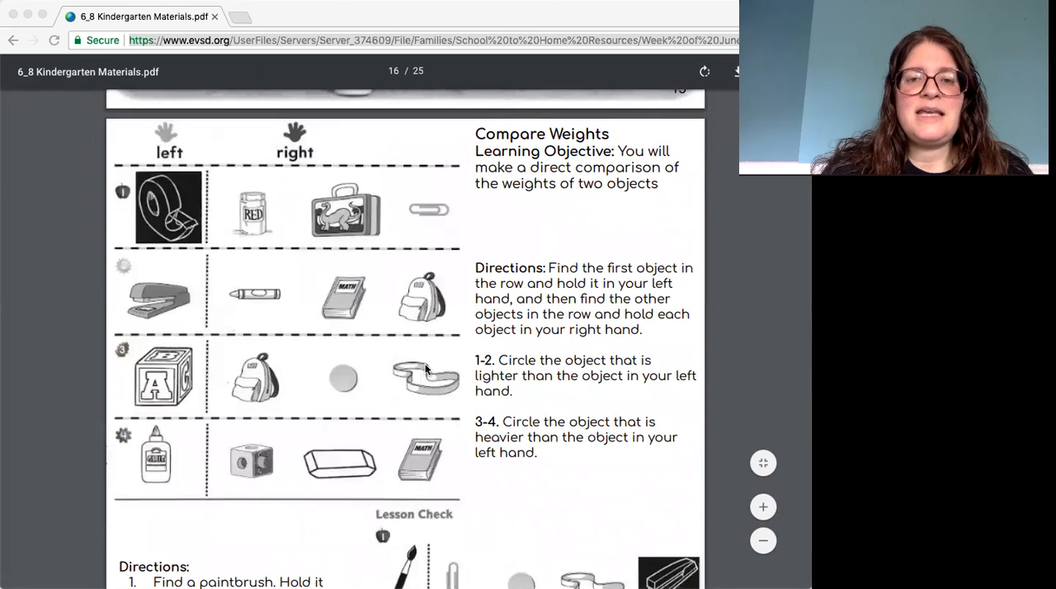
mouse_move(480, 245)
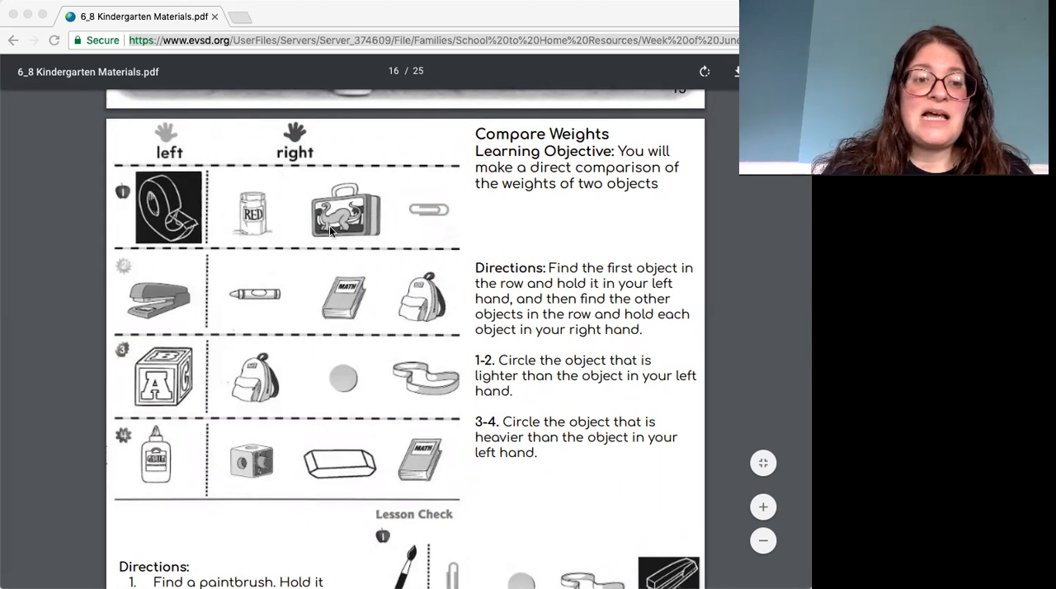
mouse_move(208, 188)
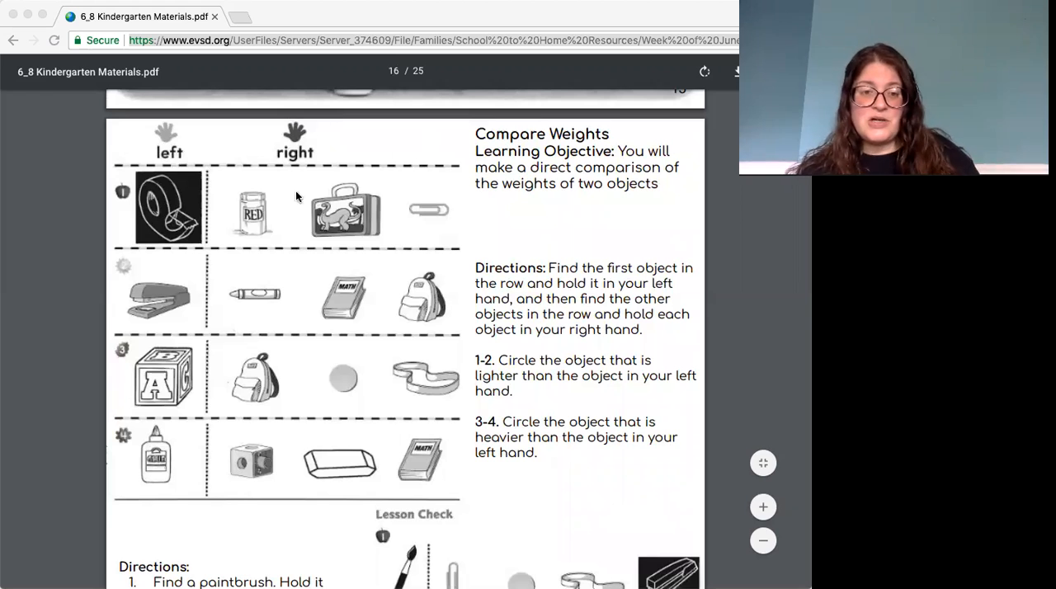
scroll("up", 3)
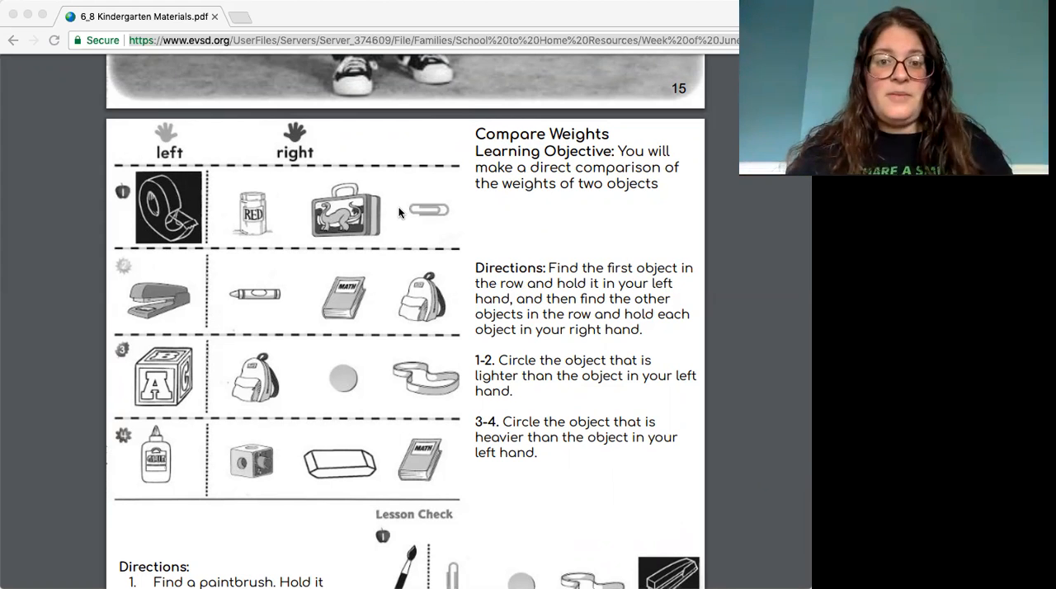
mouse_move(237, 191)
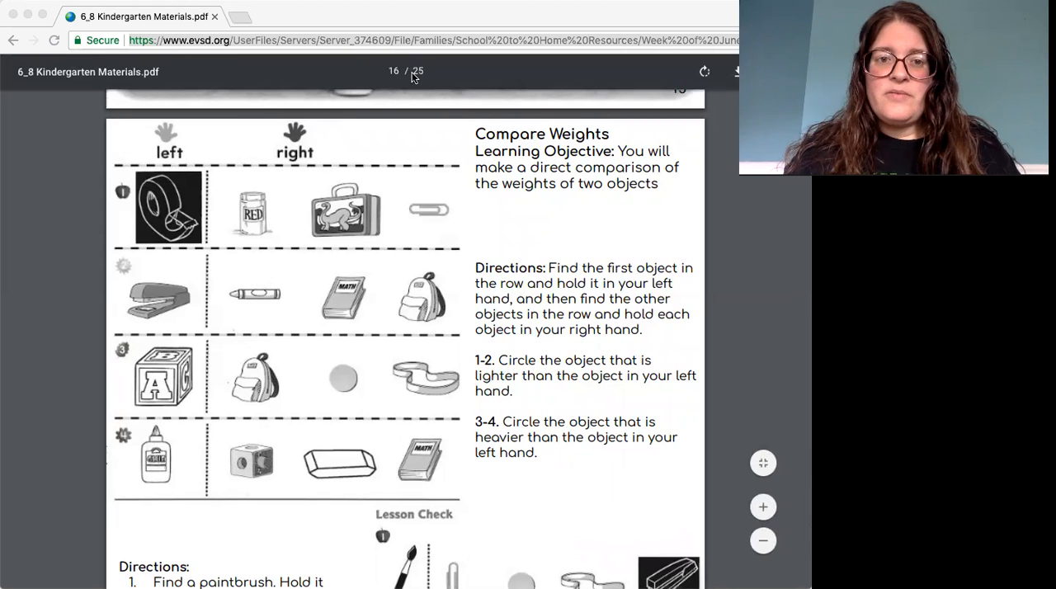
mouse_move(376, 109)
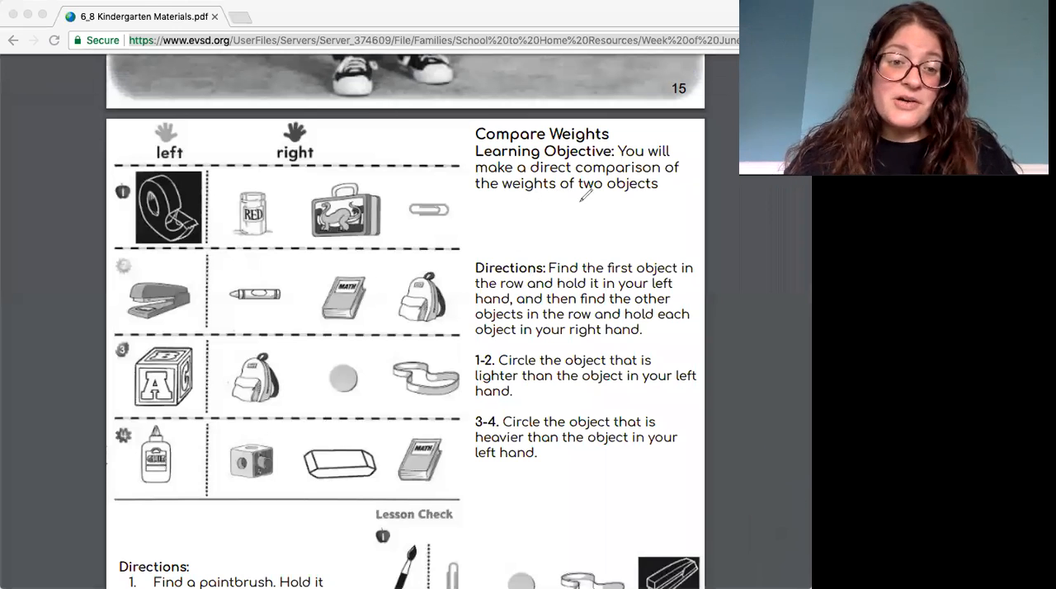
mouse_move(591, 224)
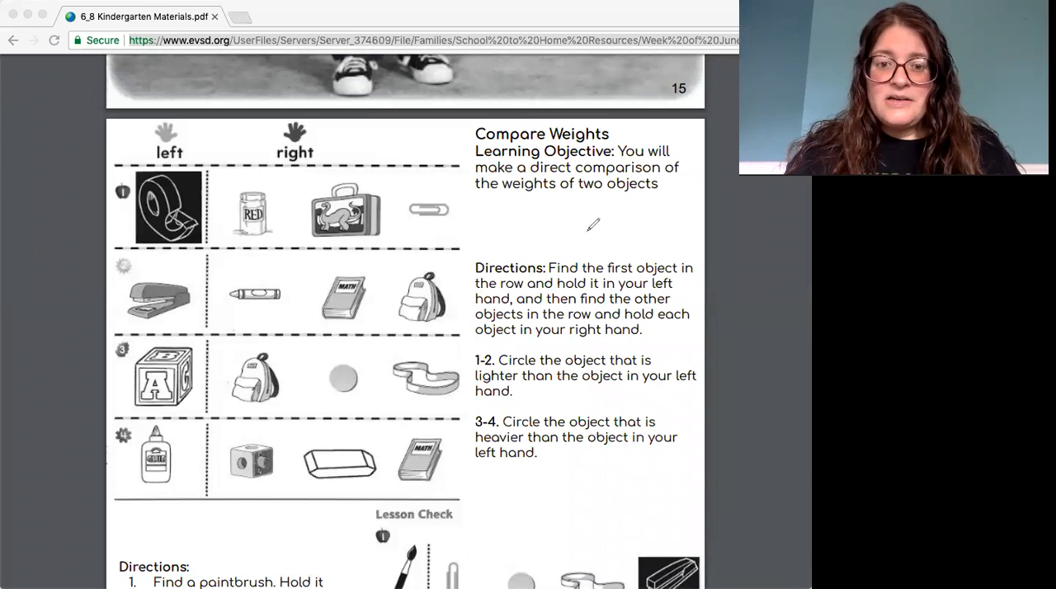
mouse_move(264, 322)
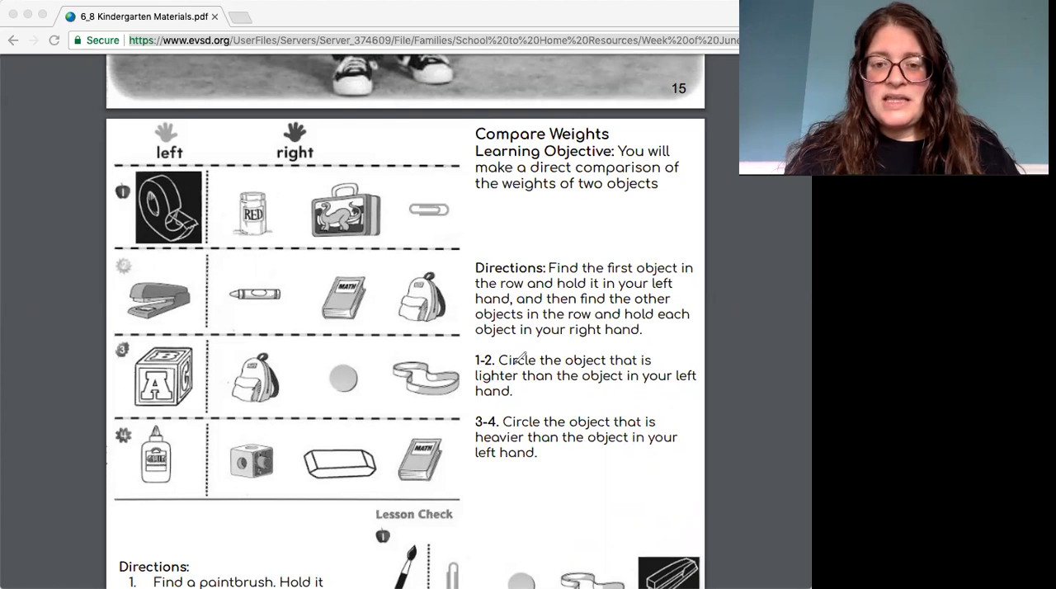
mouse_move(680, 366)
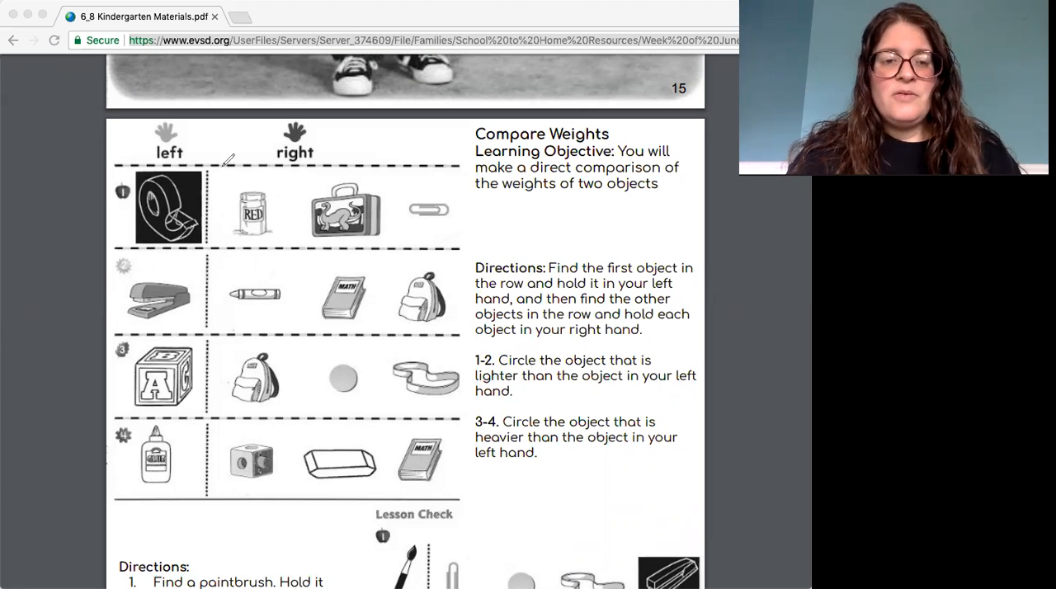
mouse_move(264, 180)
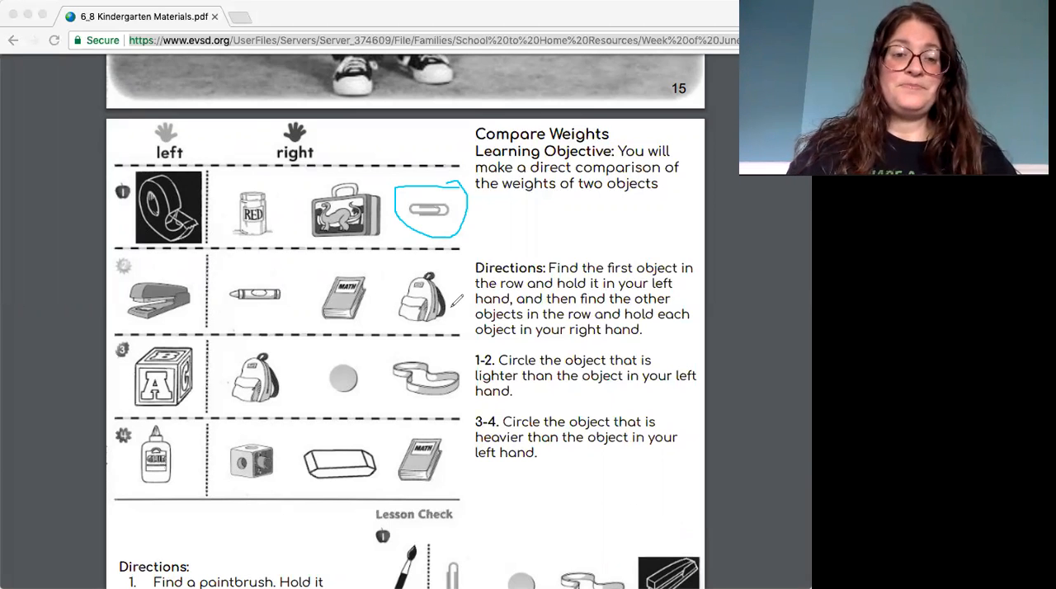
left_click_drag(239, 305, 264, 284)
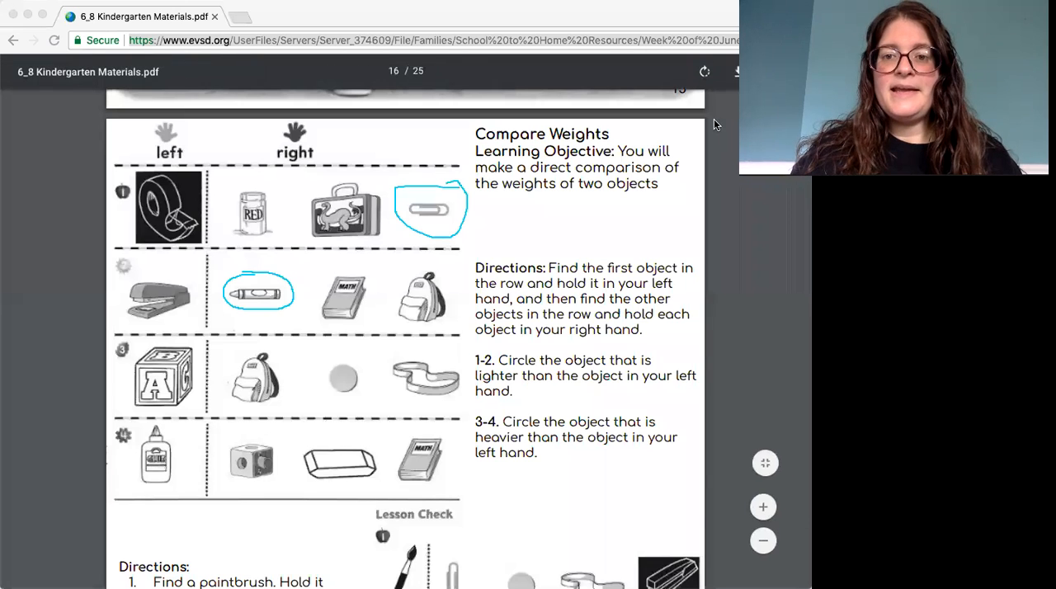
scroll("down", 3)
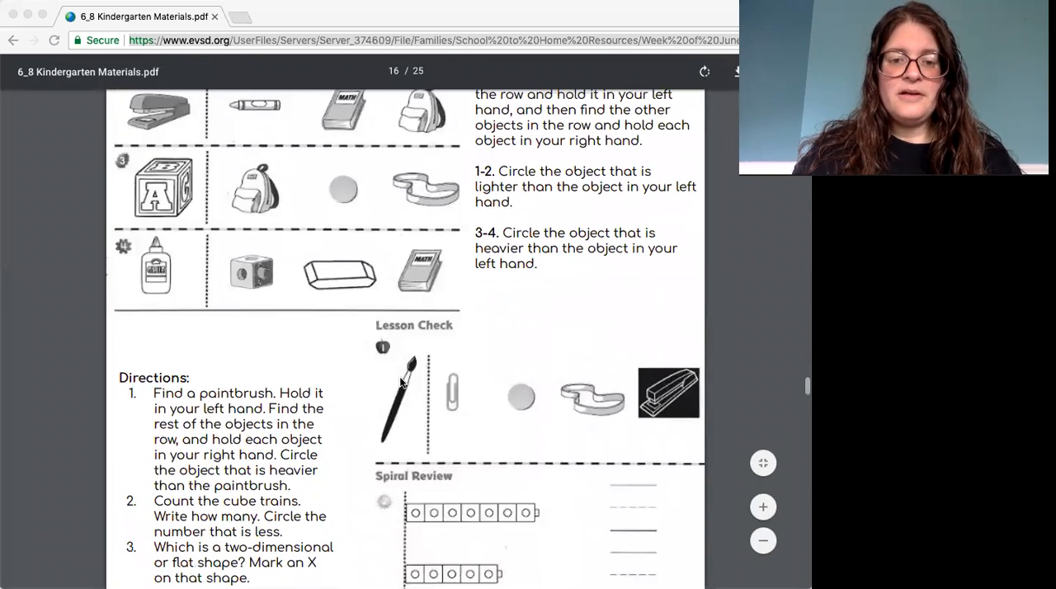